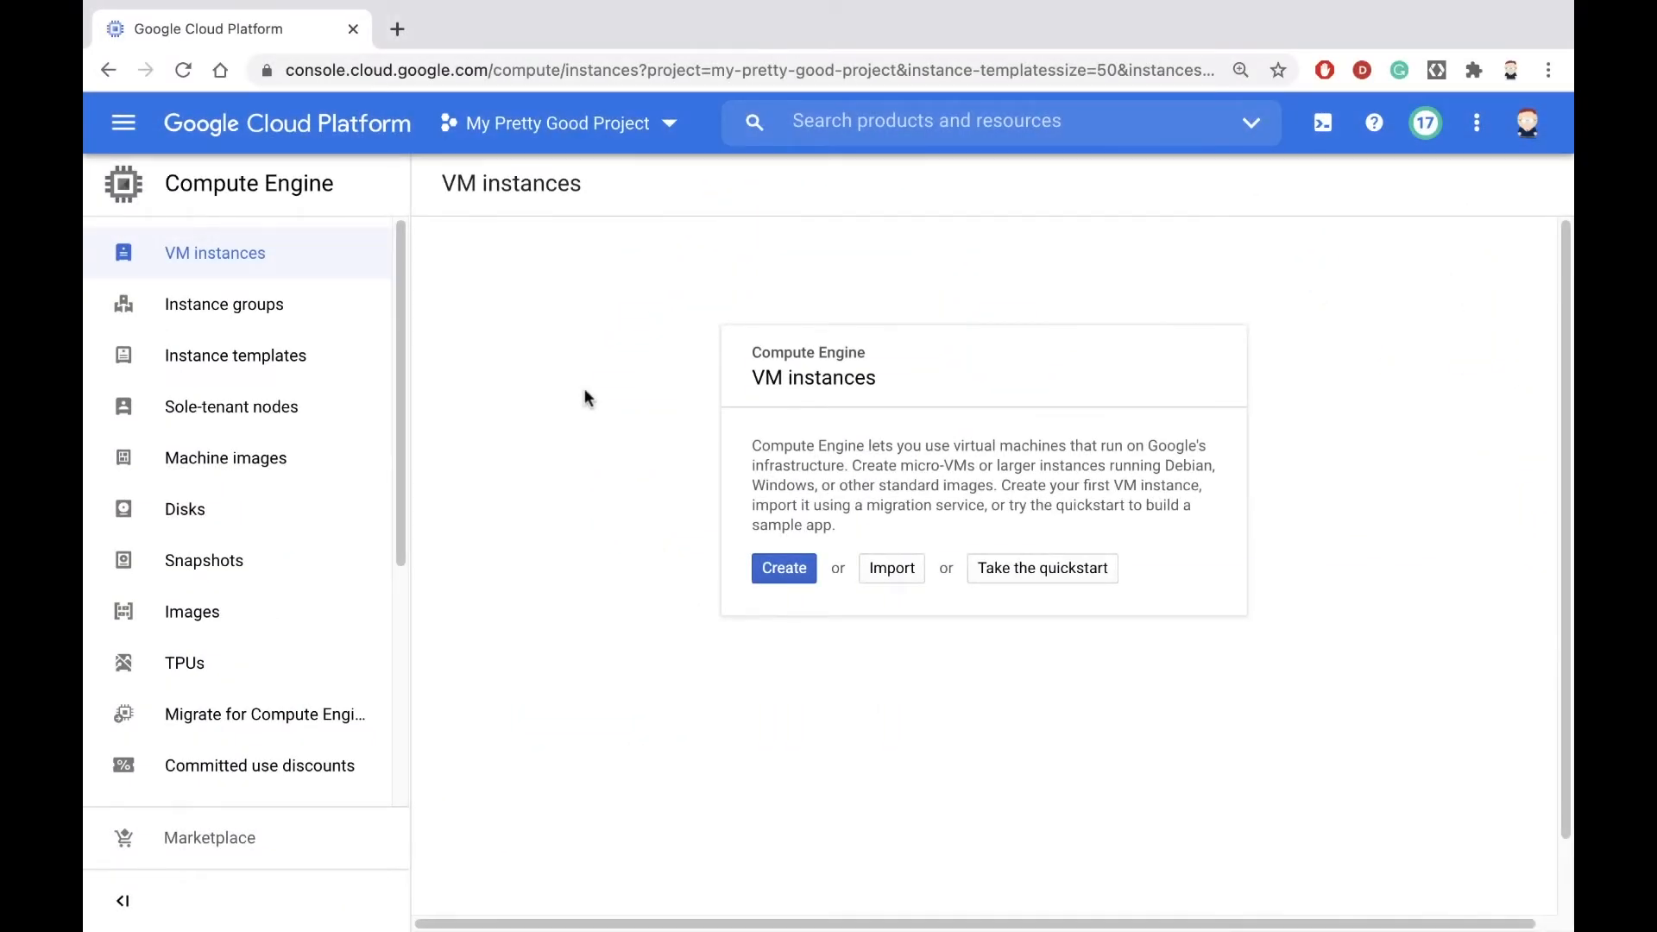
mouse_move(275, 362)
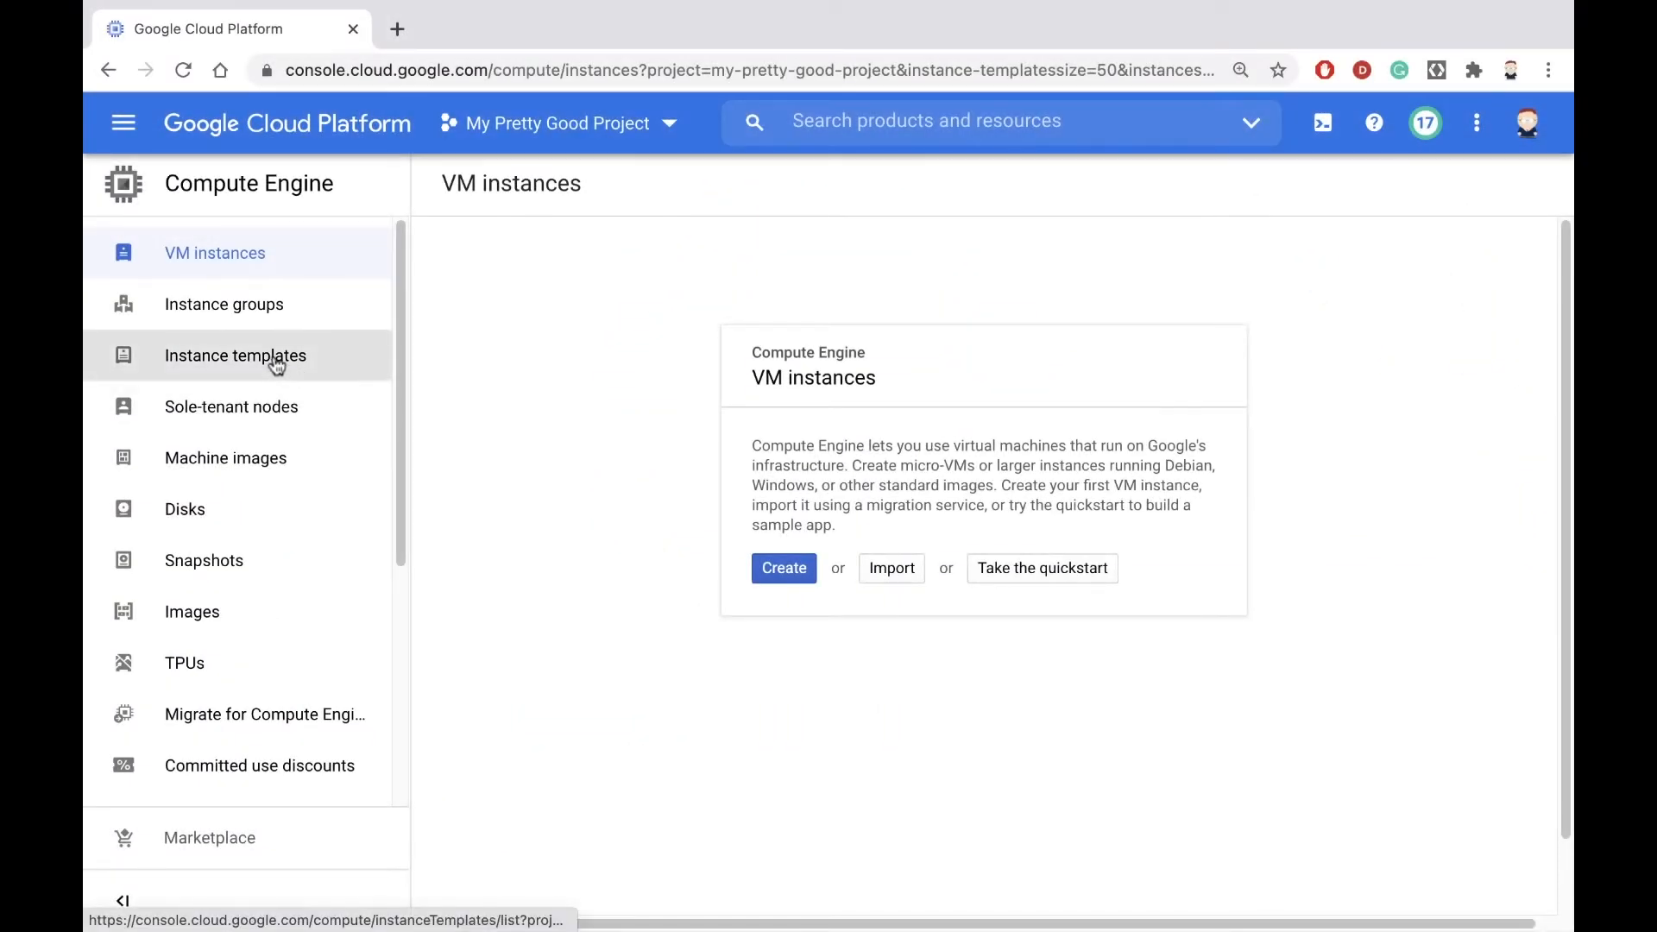
- Go to the Instance templates page in Compute Engine
left_click(234, 356)
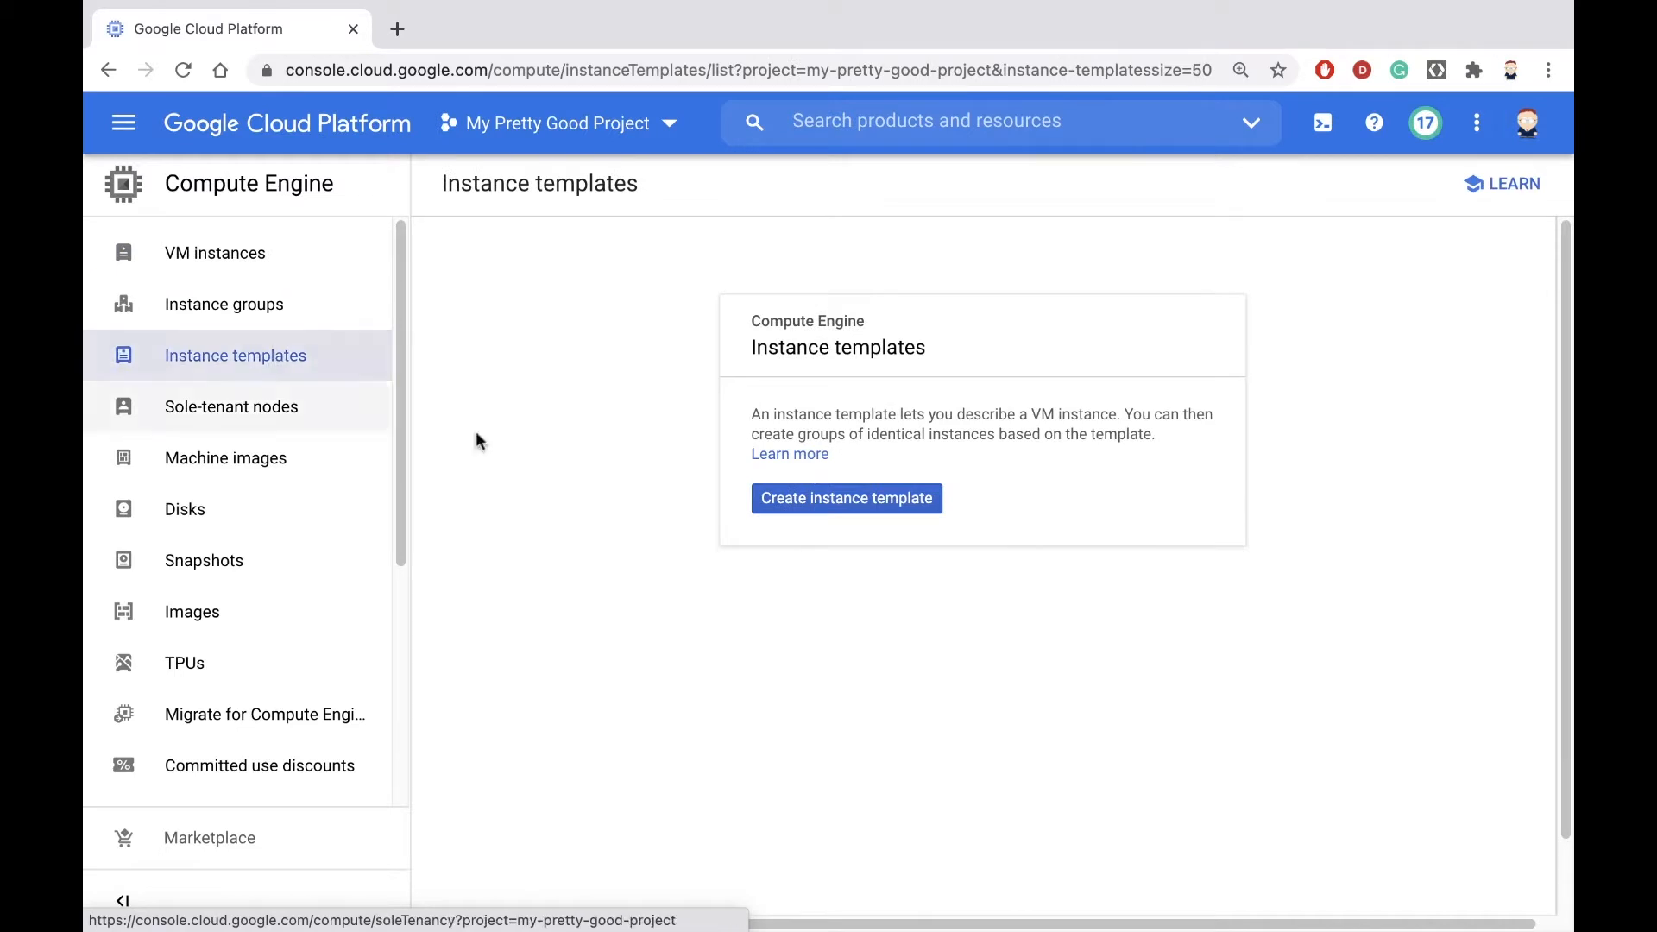
- Start a new instance template named space-invaders-template with the e2-micro machine type
left_click(845, 497)
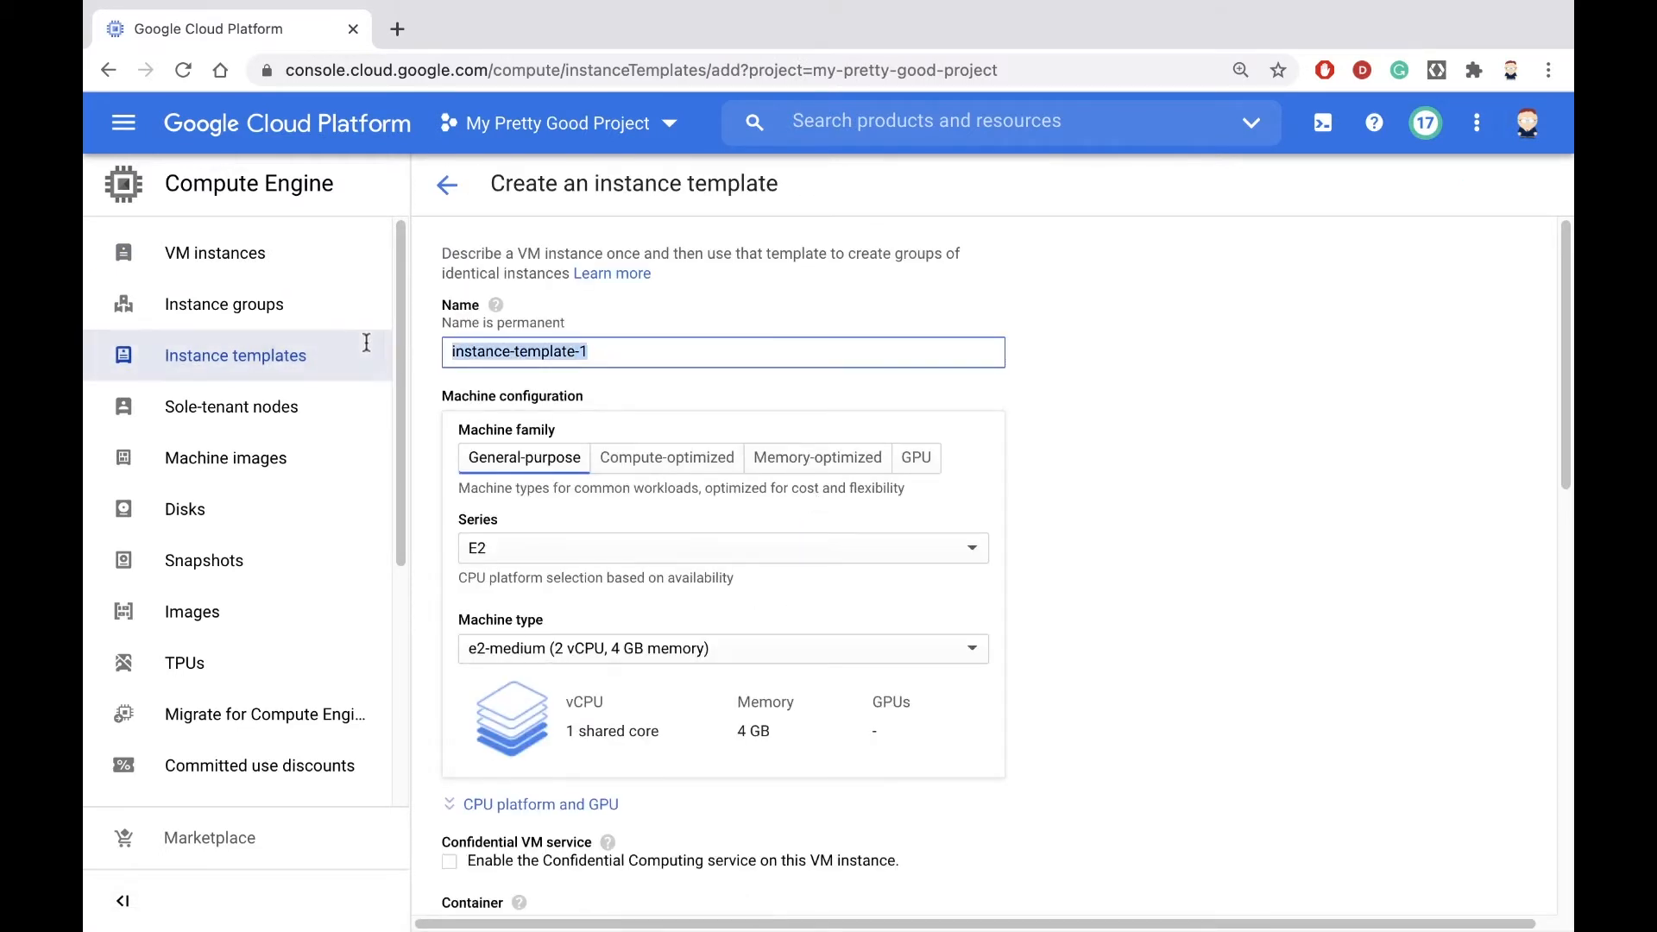
type("space-invader")
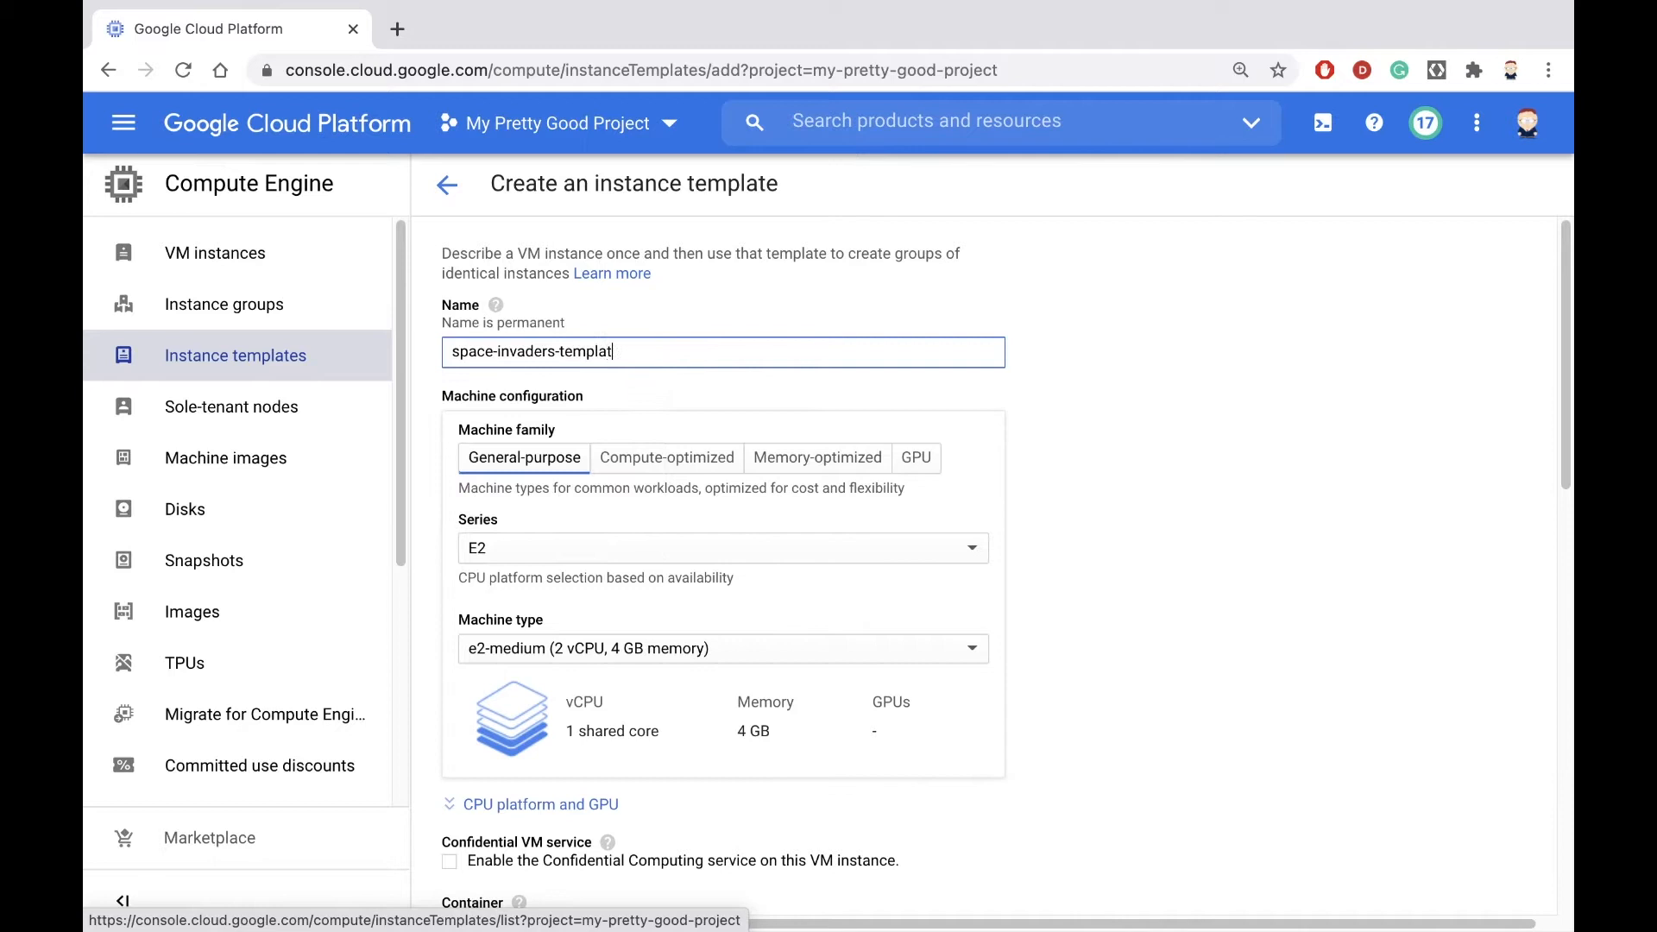
scroll("down", 3)
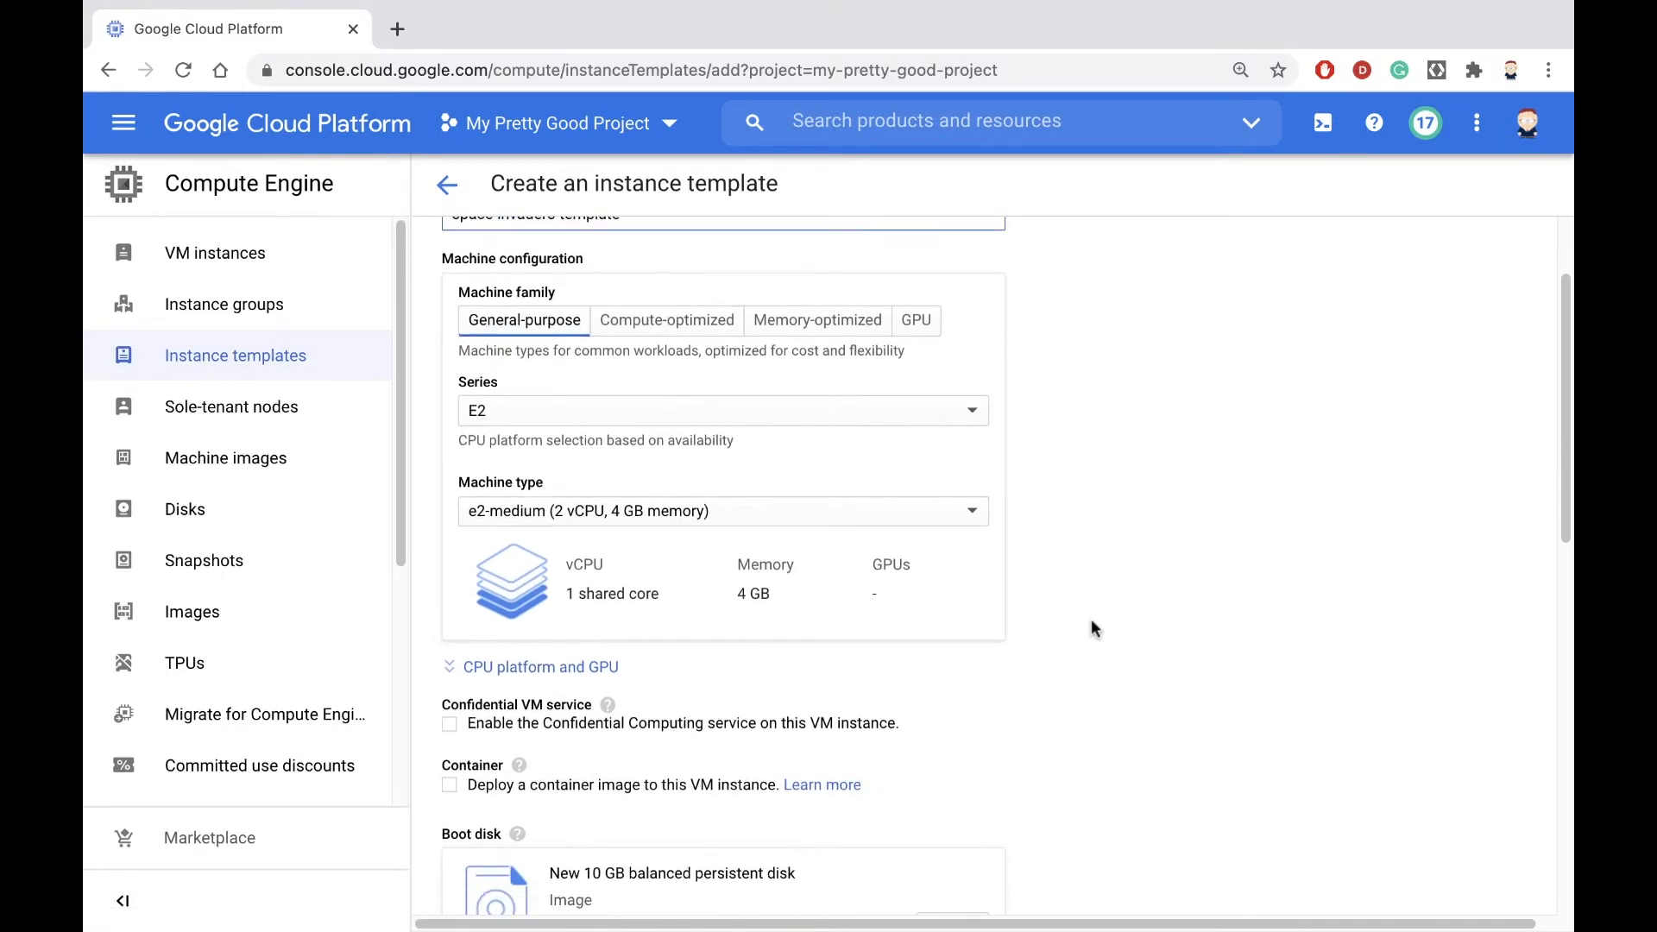
scroll("down", 3)
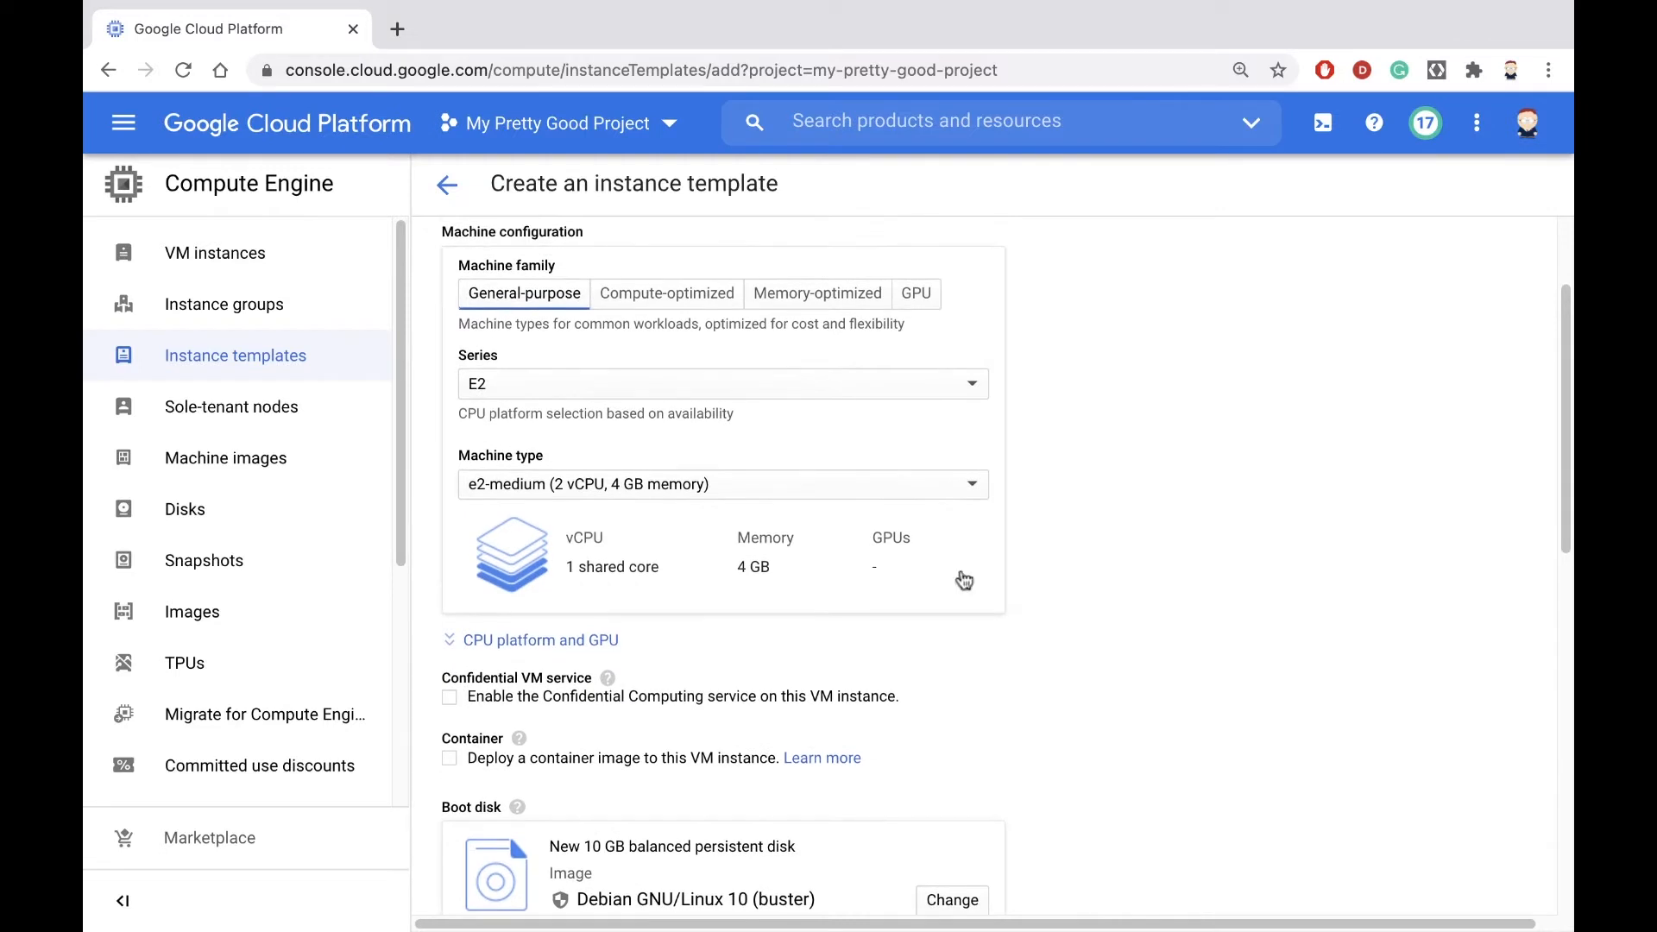
left_click(722, 484)
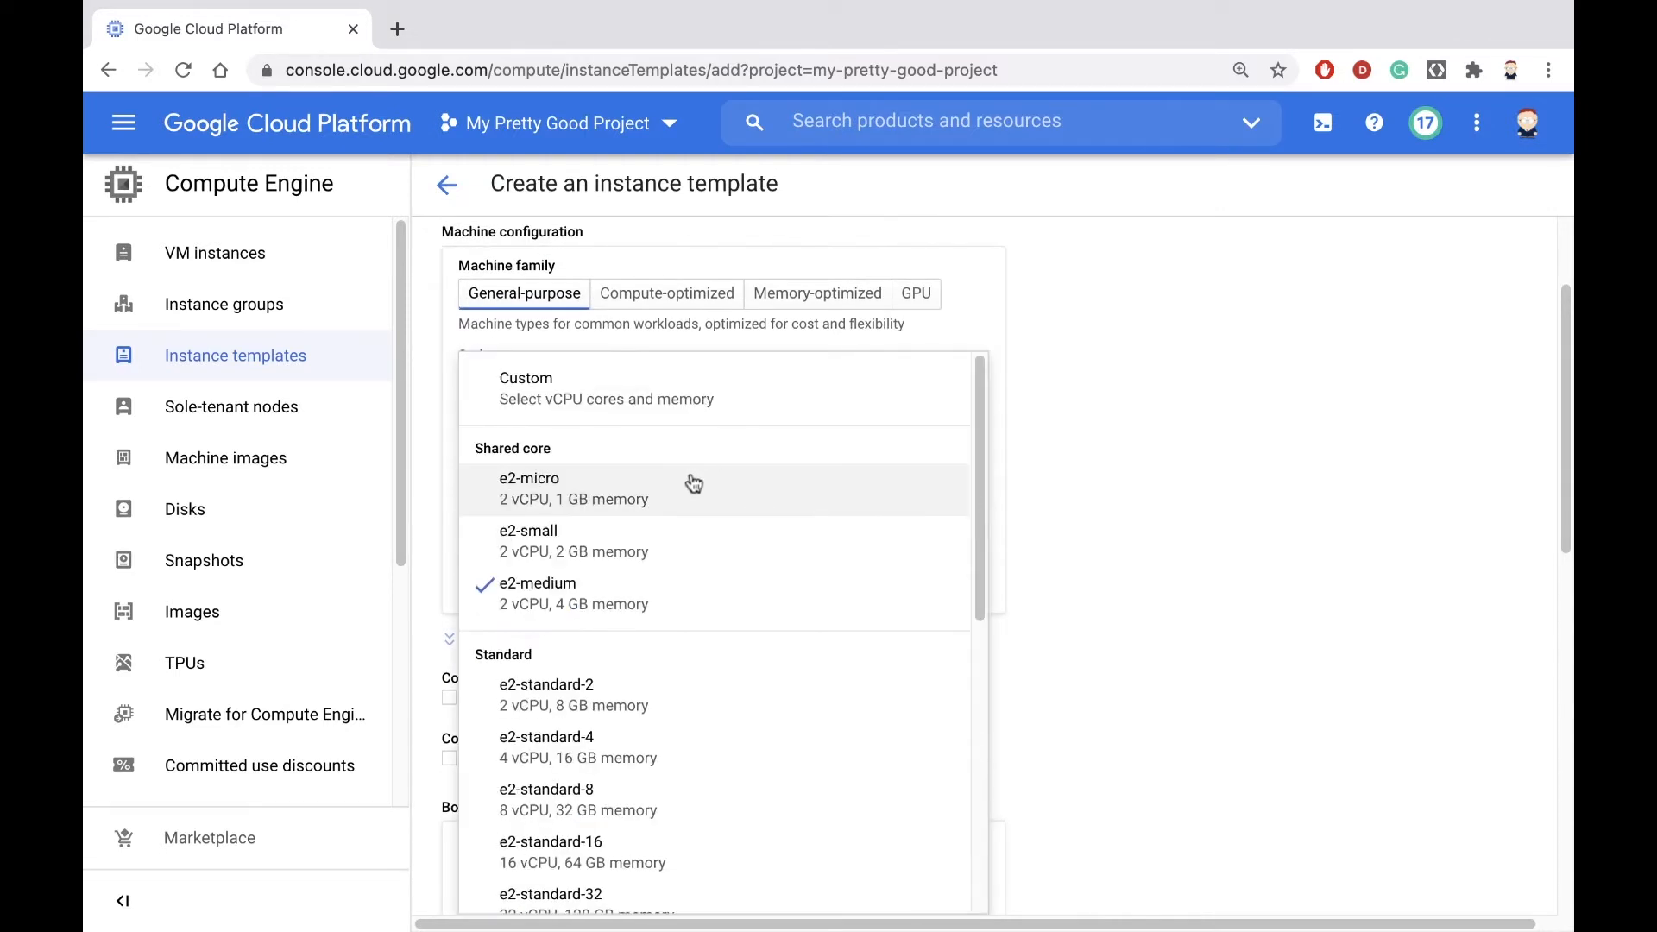
left_click(562, 489)
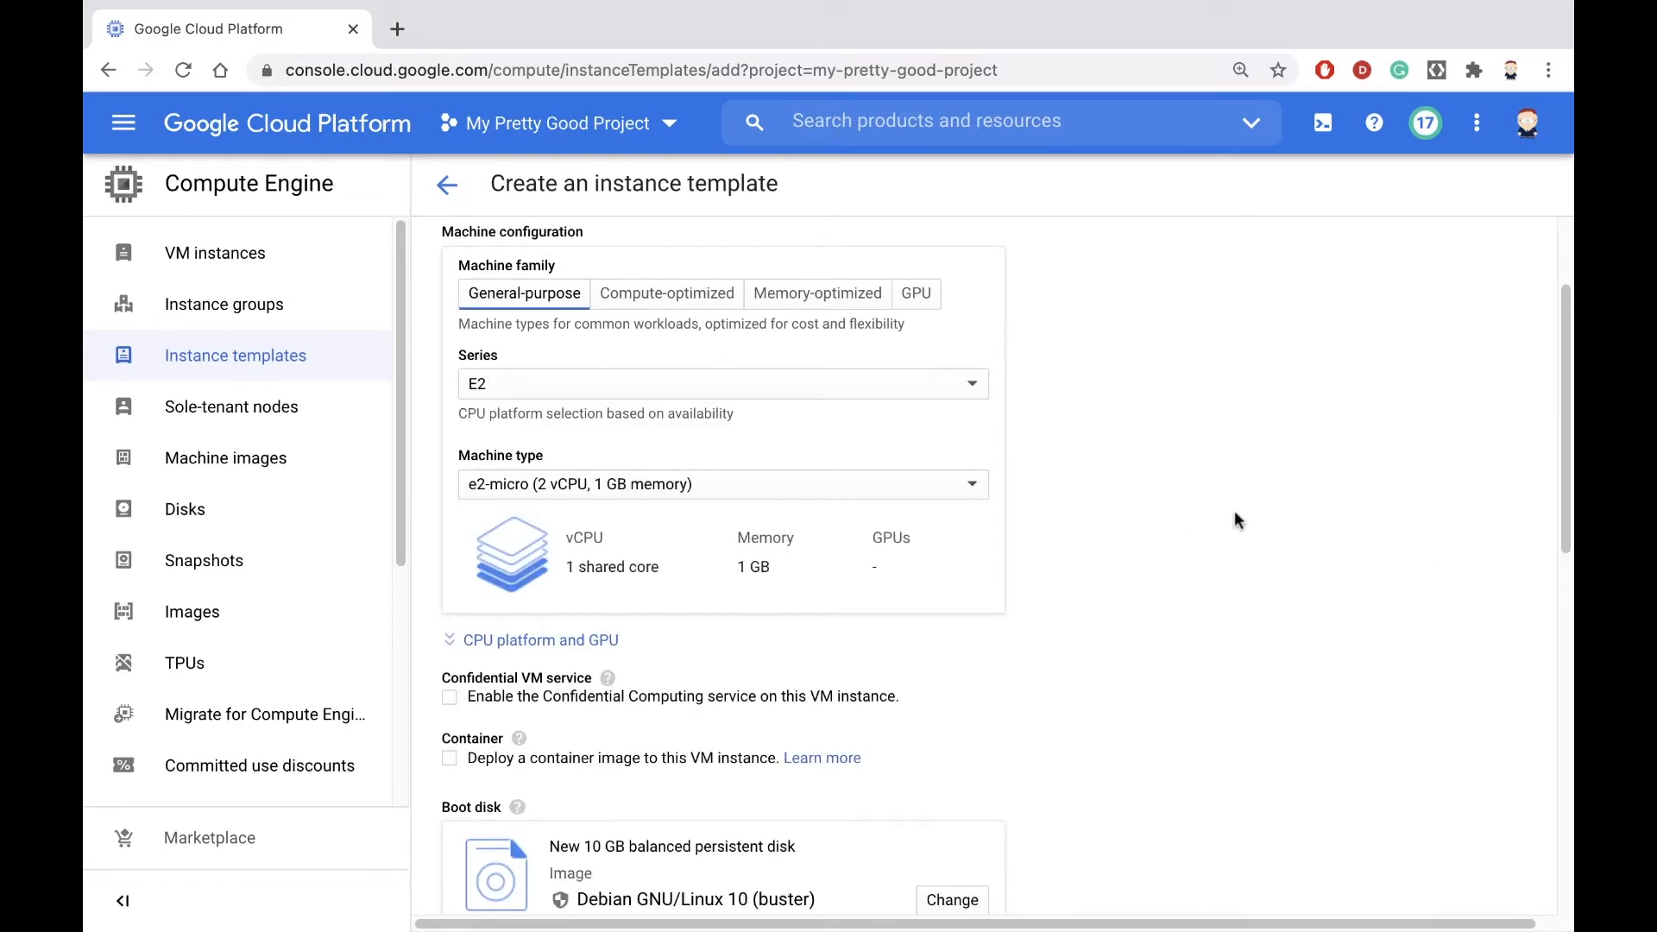
scroll("down", 3)
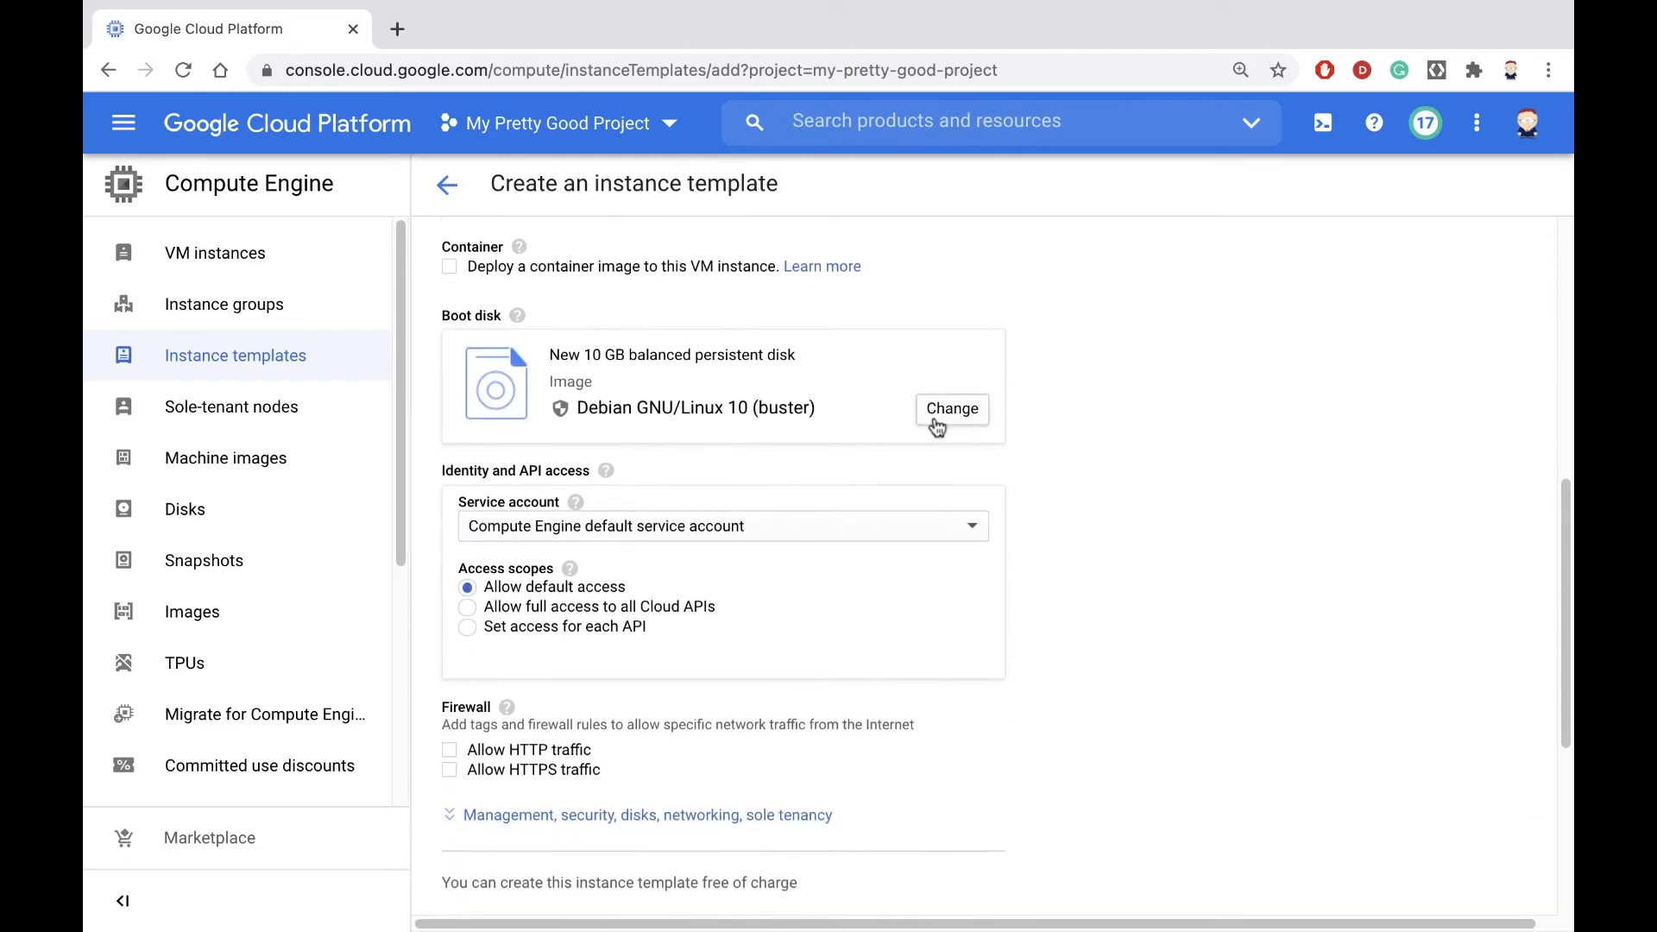
- Set the boot disk to the custom image space-invaders-image from this project
left_click(951, 409)
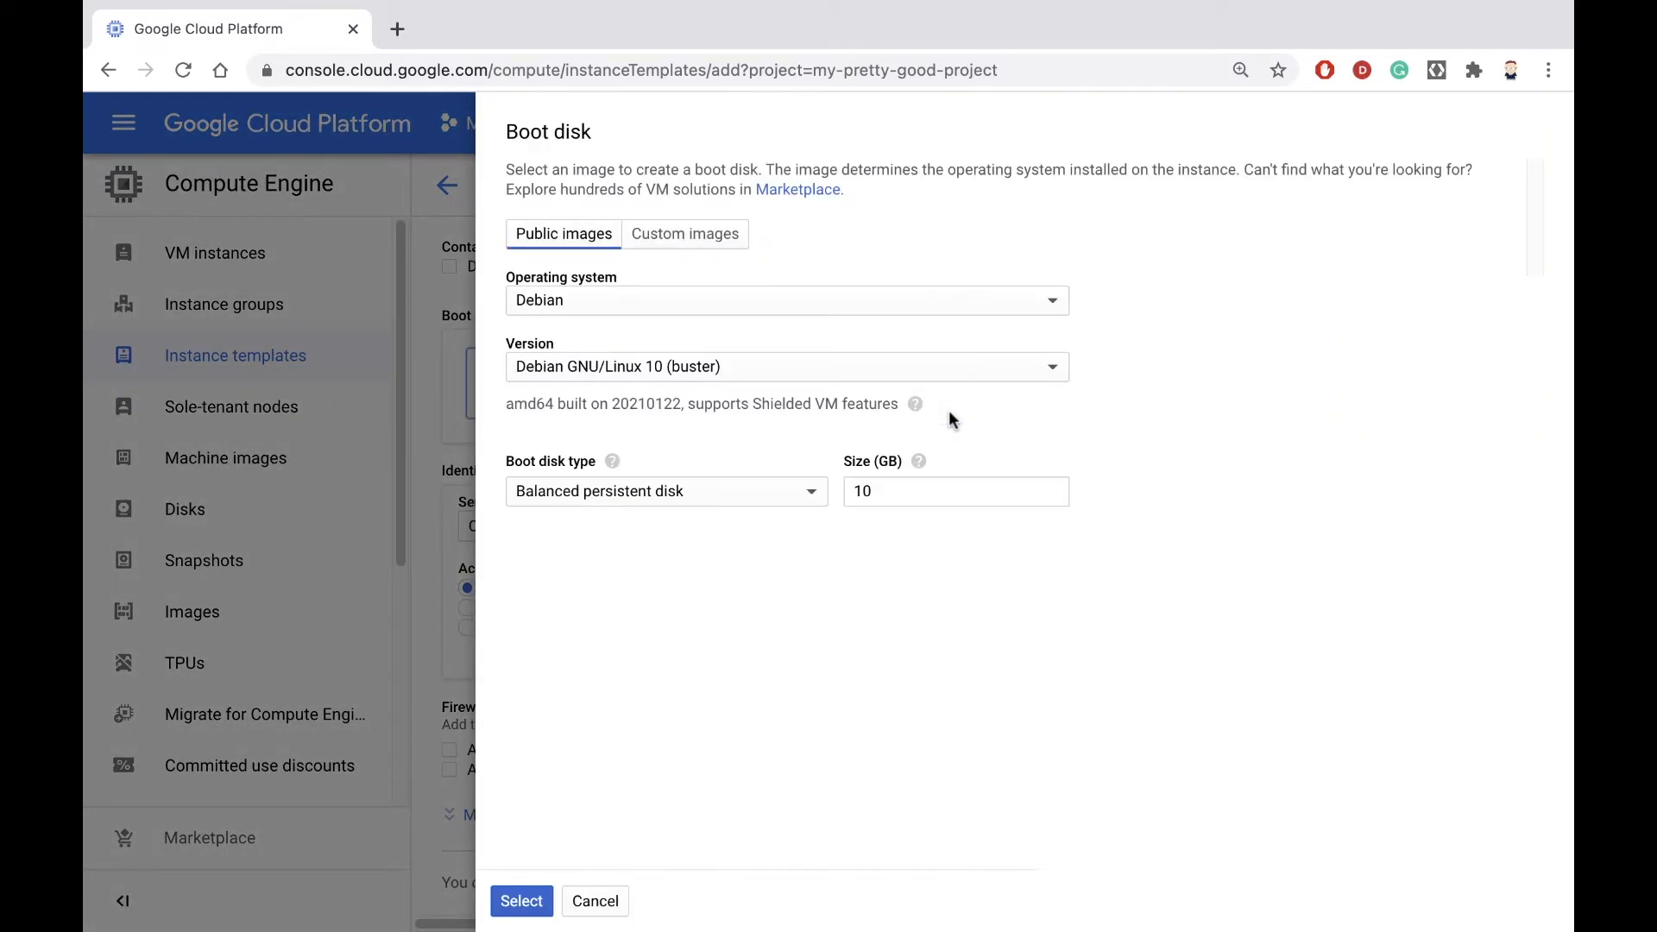
left_click(685, 234)
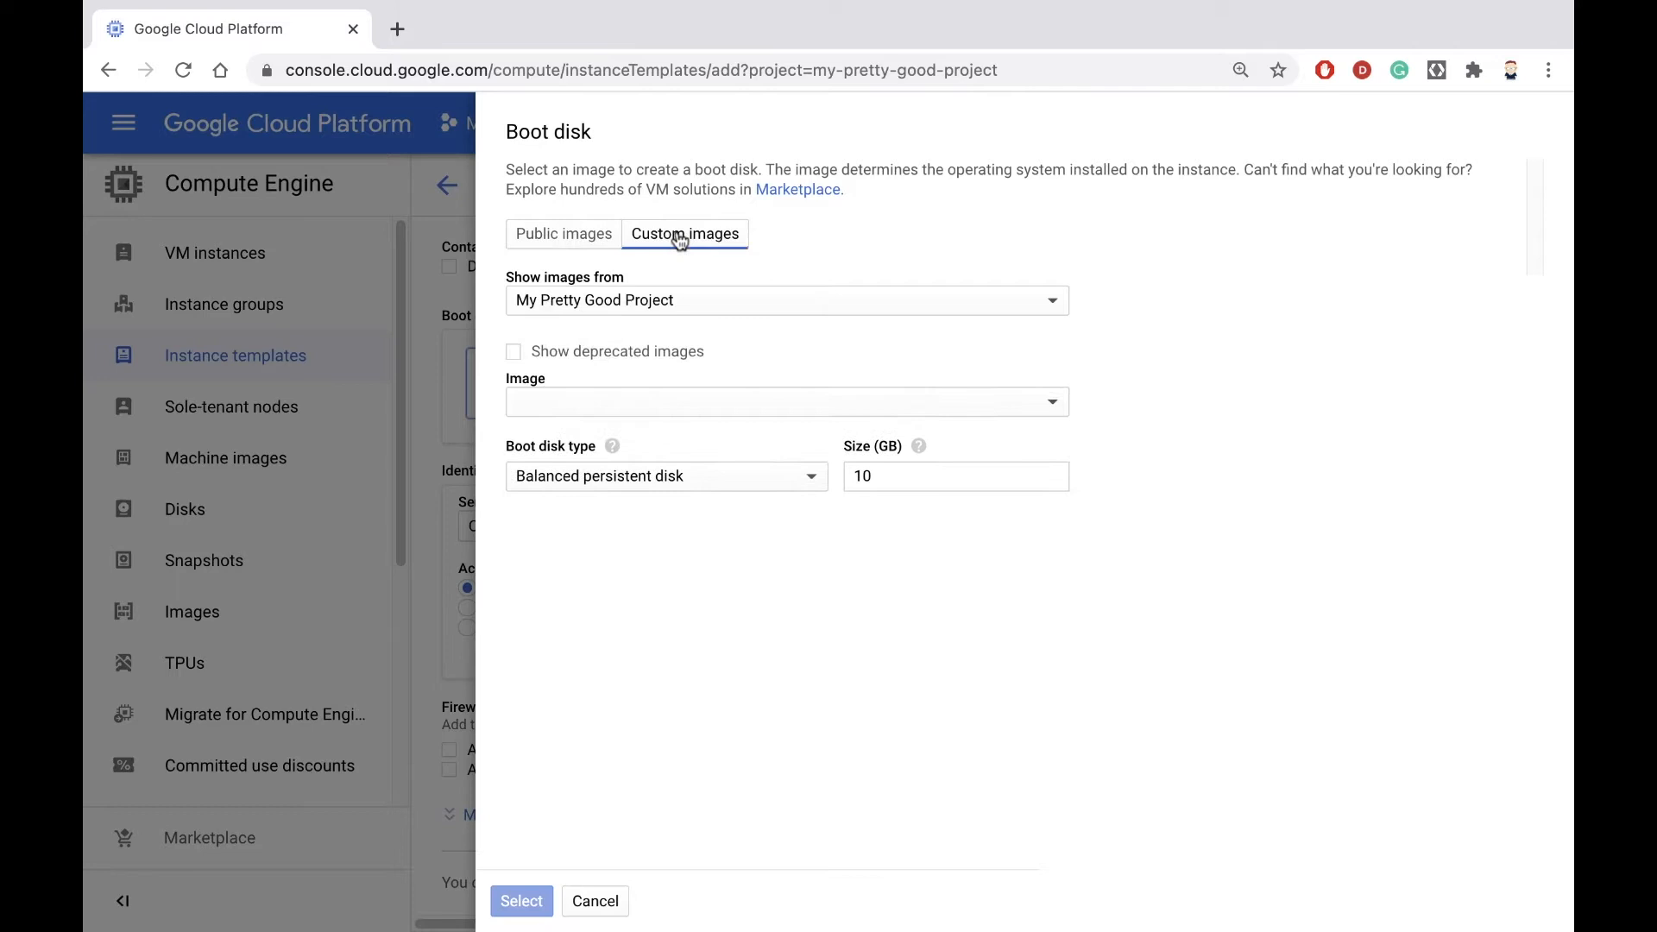
left_click(787, 402)
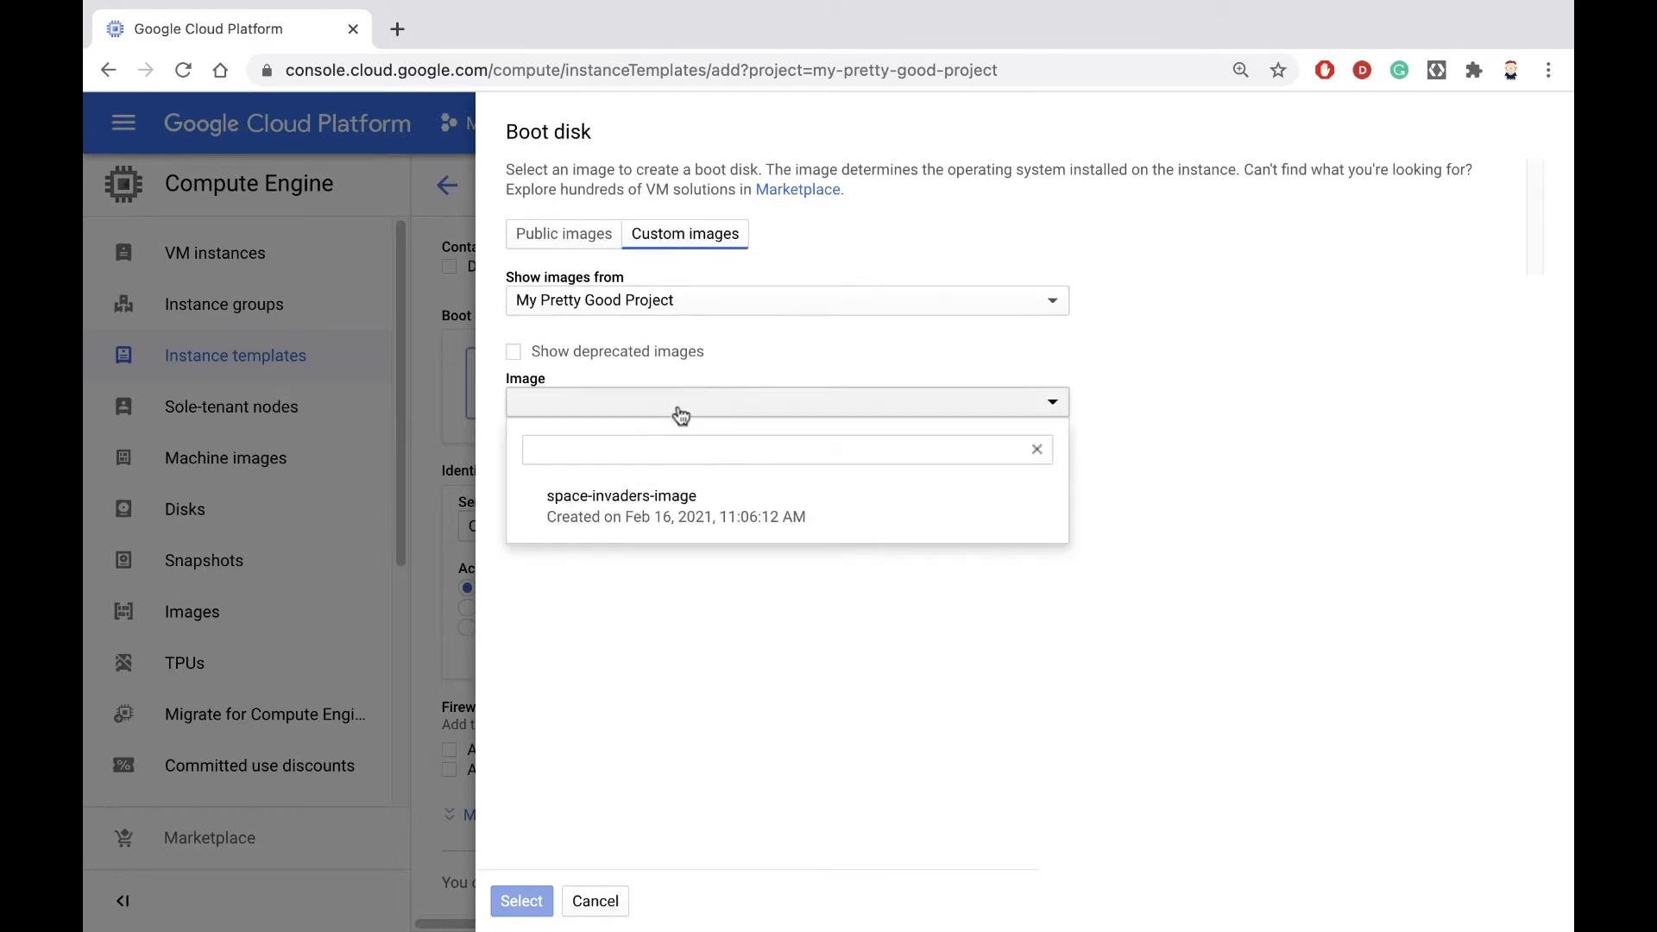
left_click(622, 496)
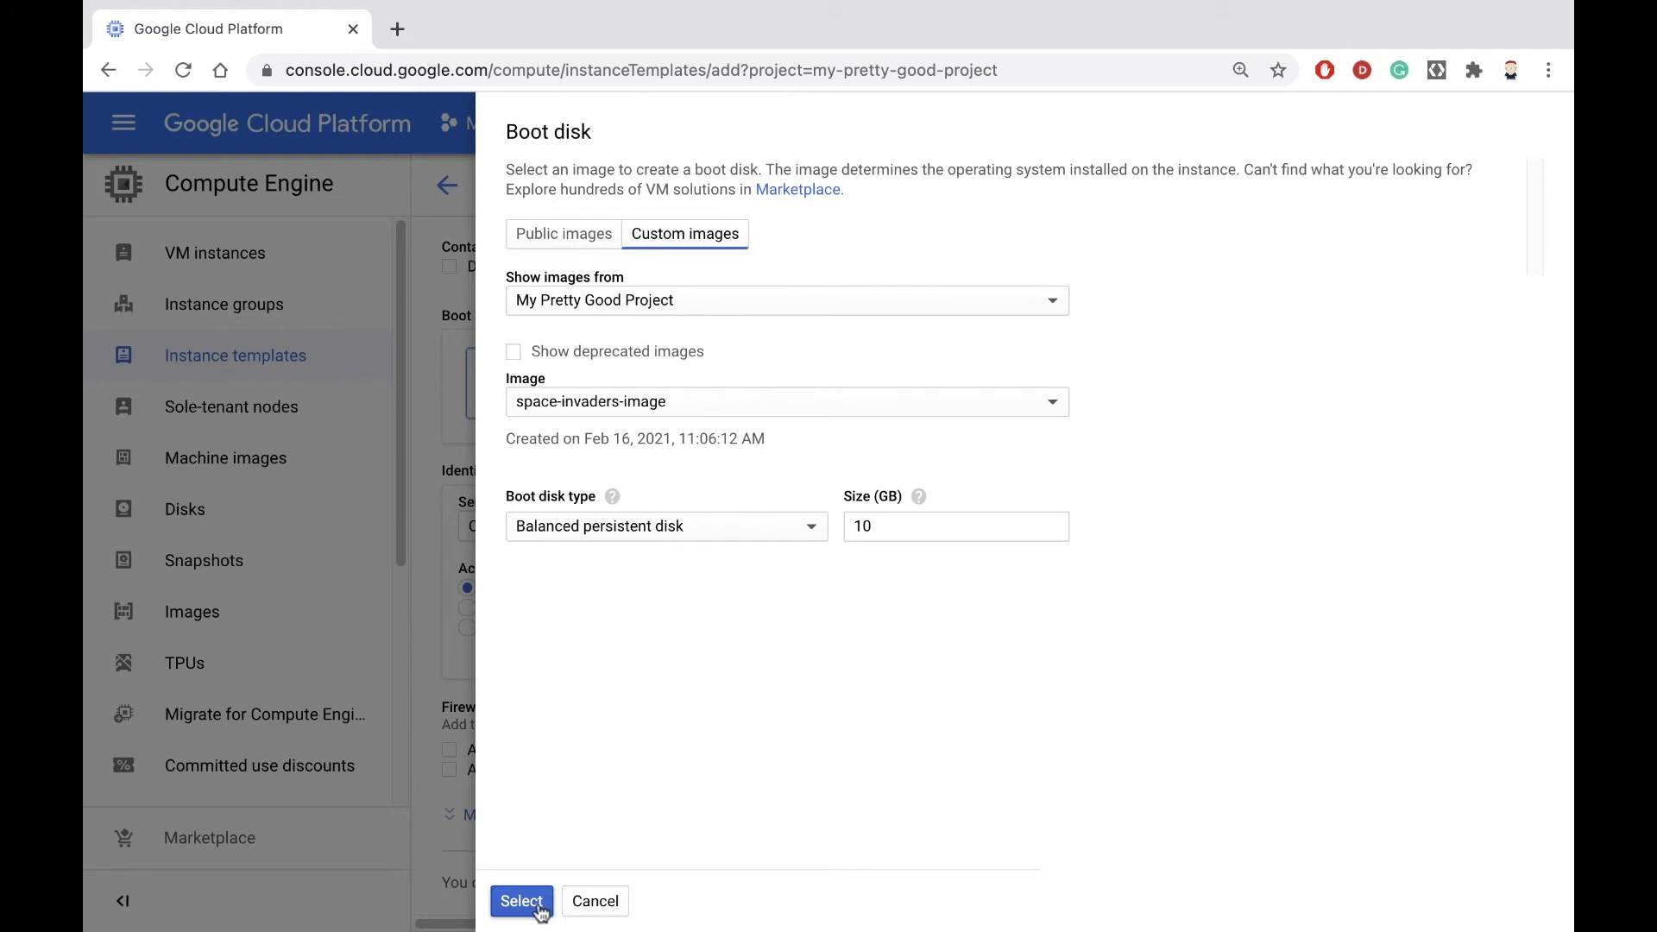
left_click(527, 925)
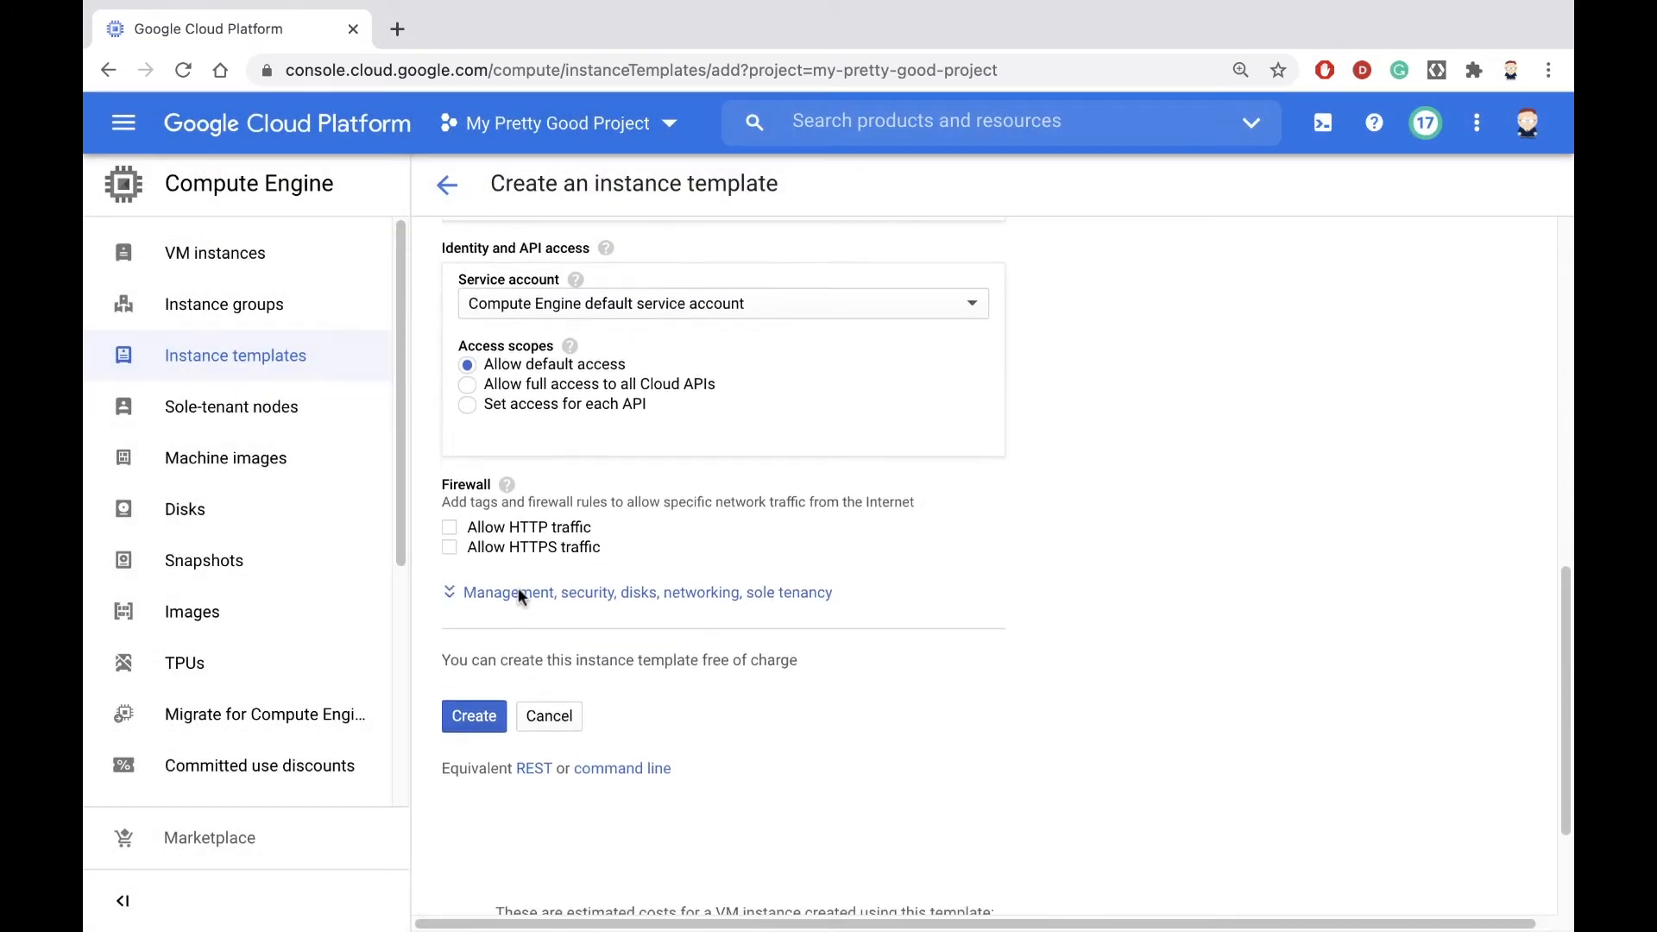
- Allow HTTP traffic in the firewall and create the template
left_click(449, 528)
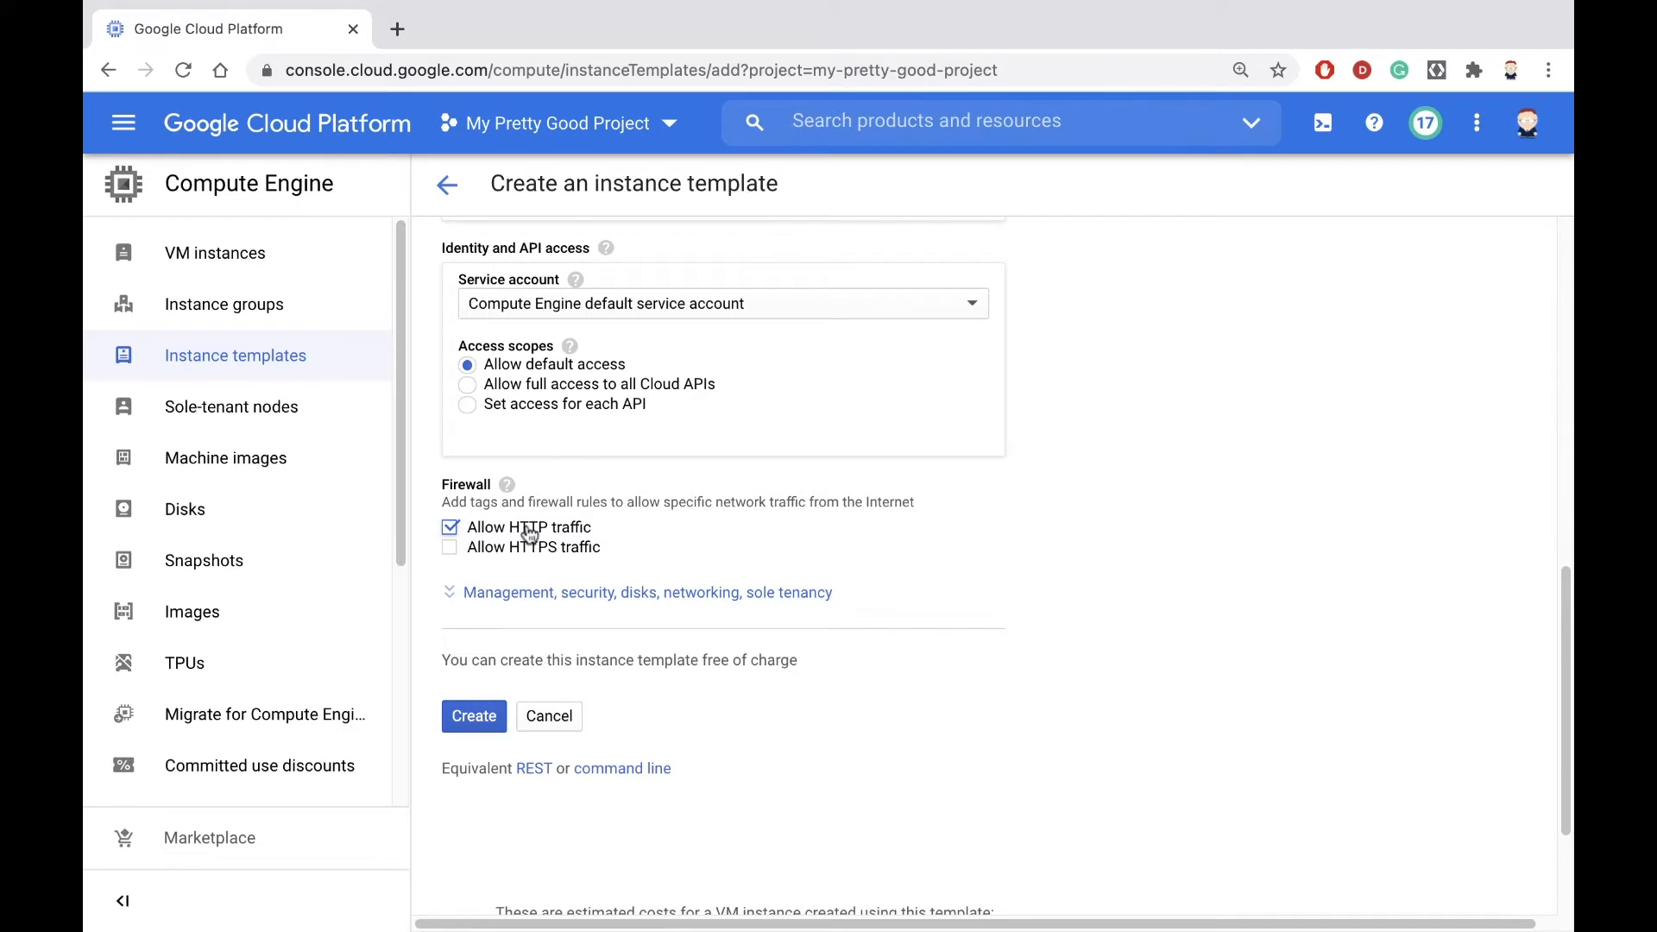
left_click(472, 716)
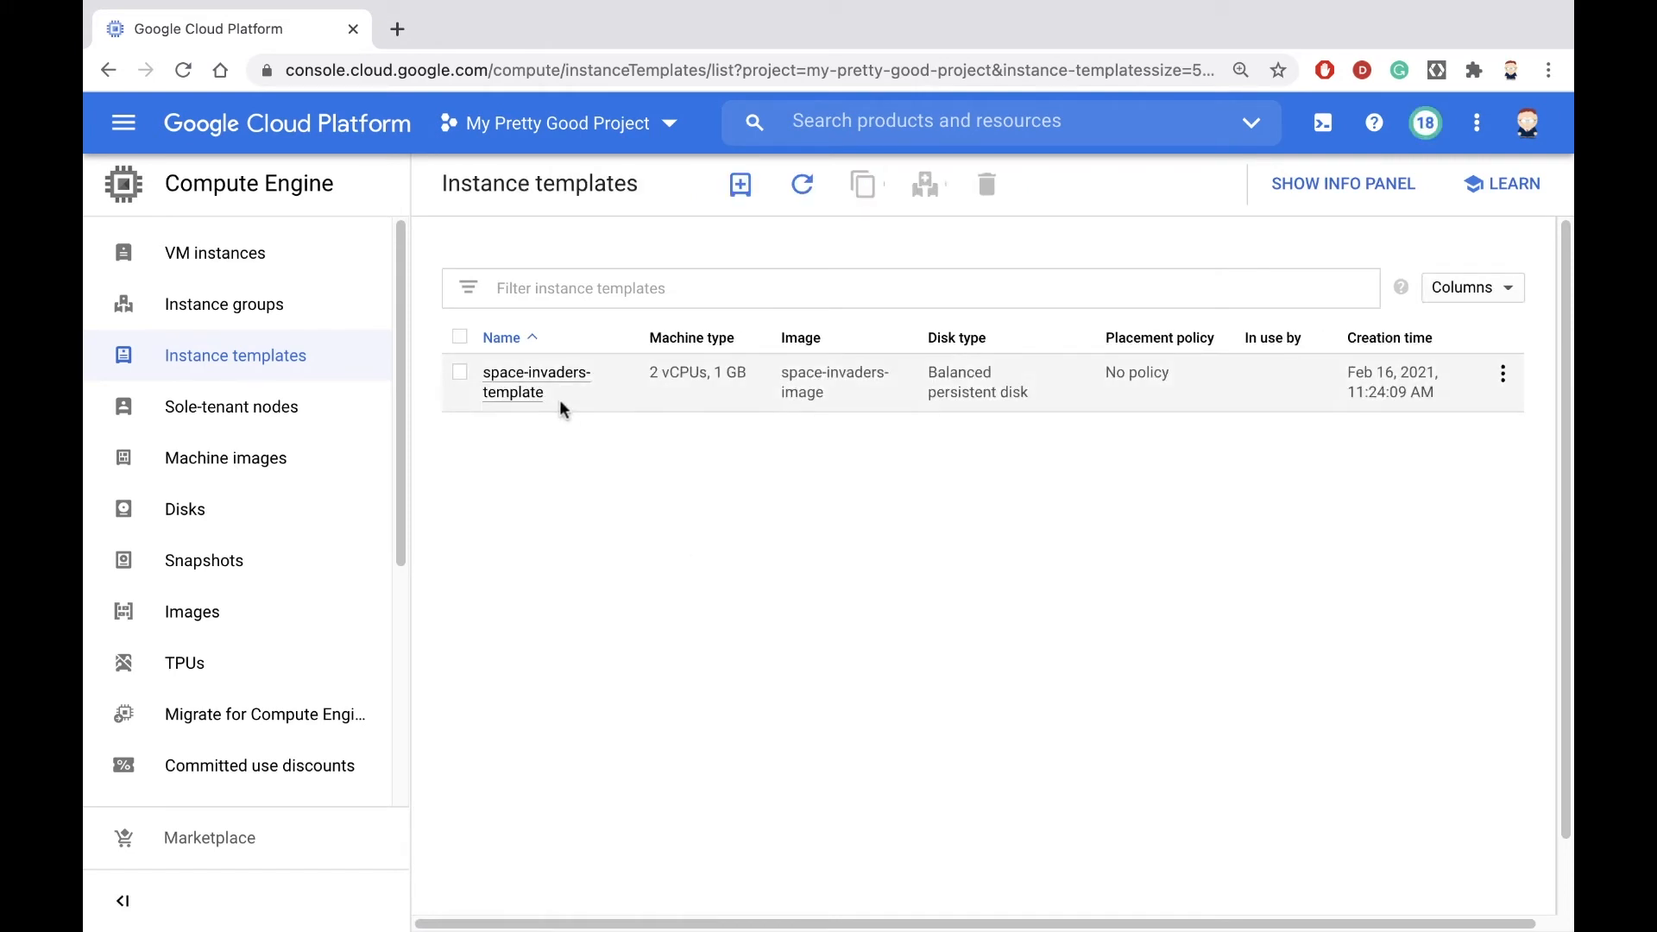
mouse_move(1285, 416)
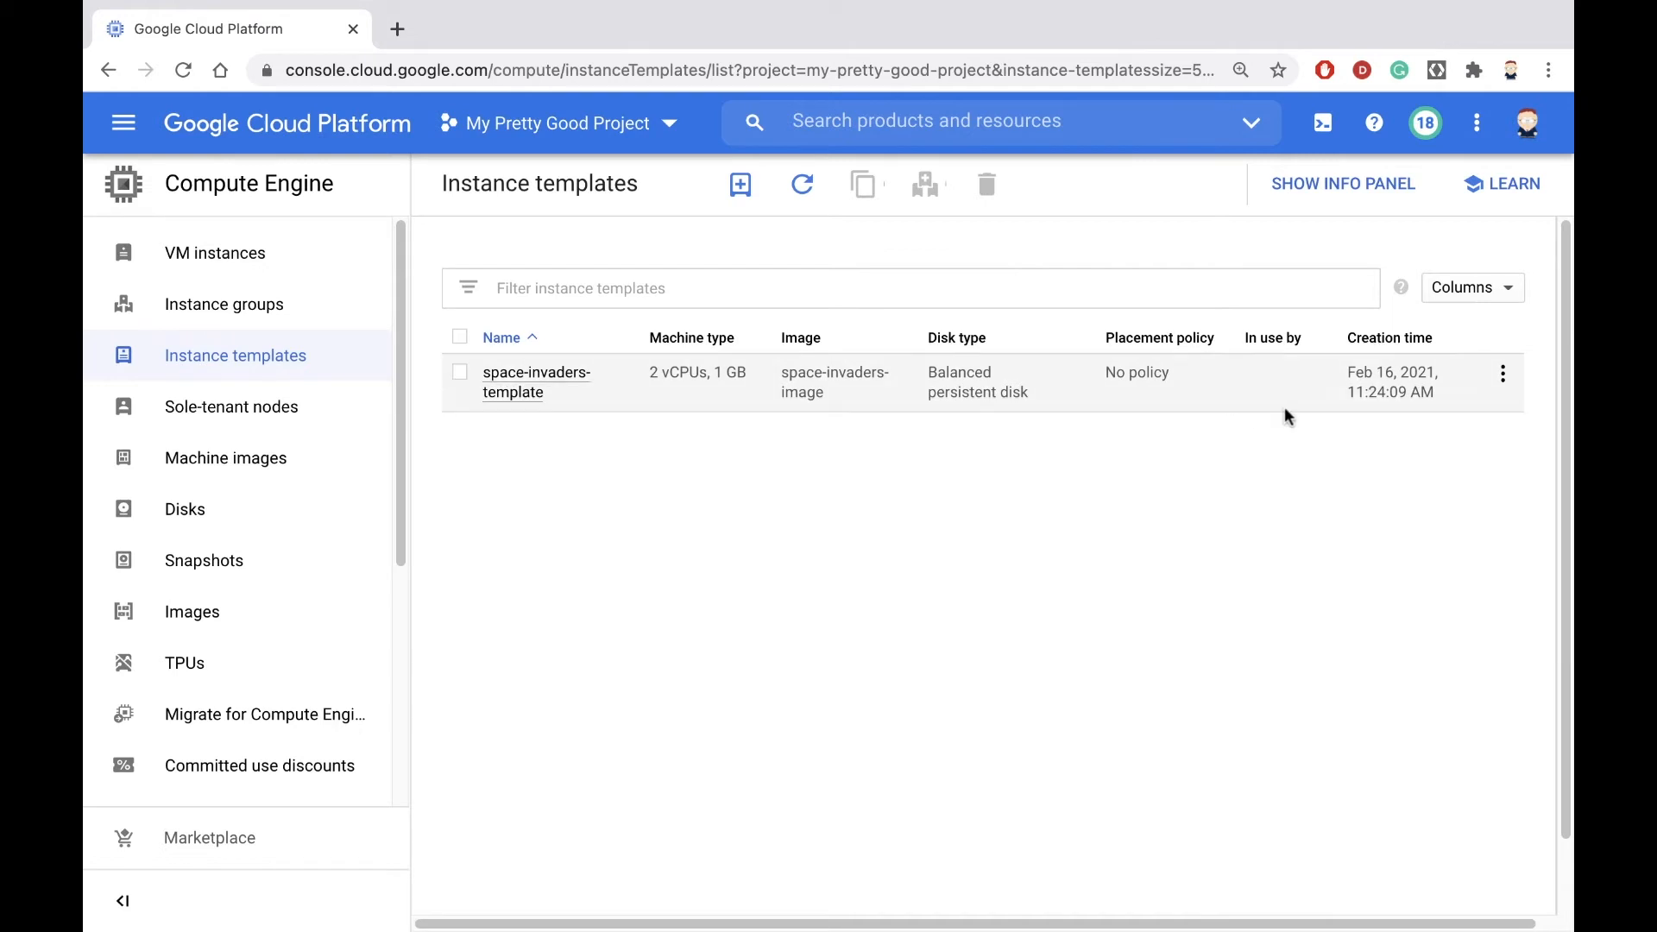
- Start creating a VM from the space-invaders-template row's actions menu
left_click(1501, 372)
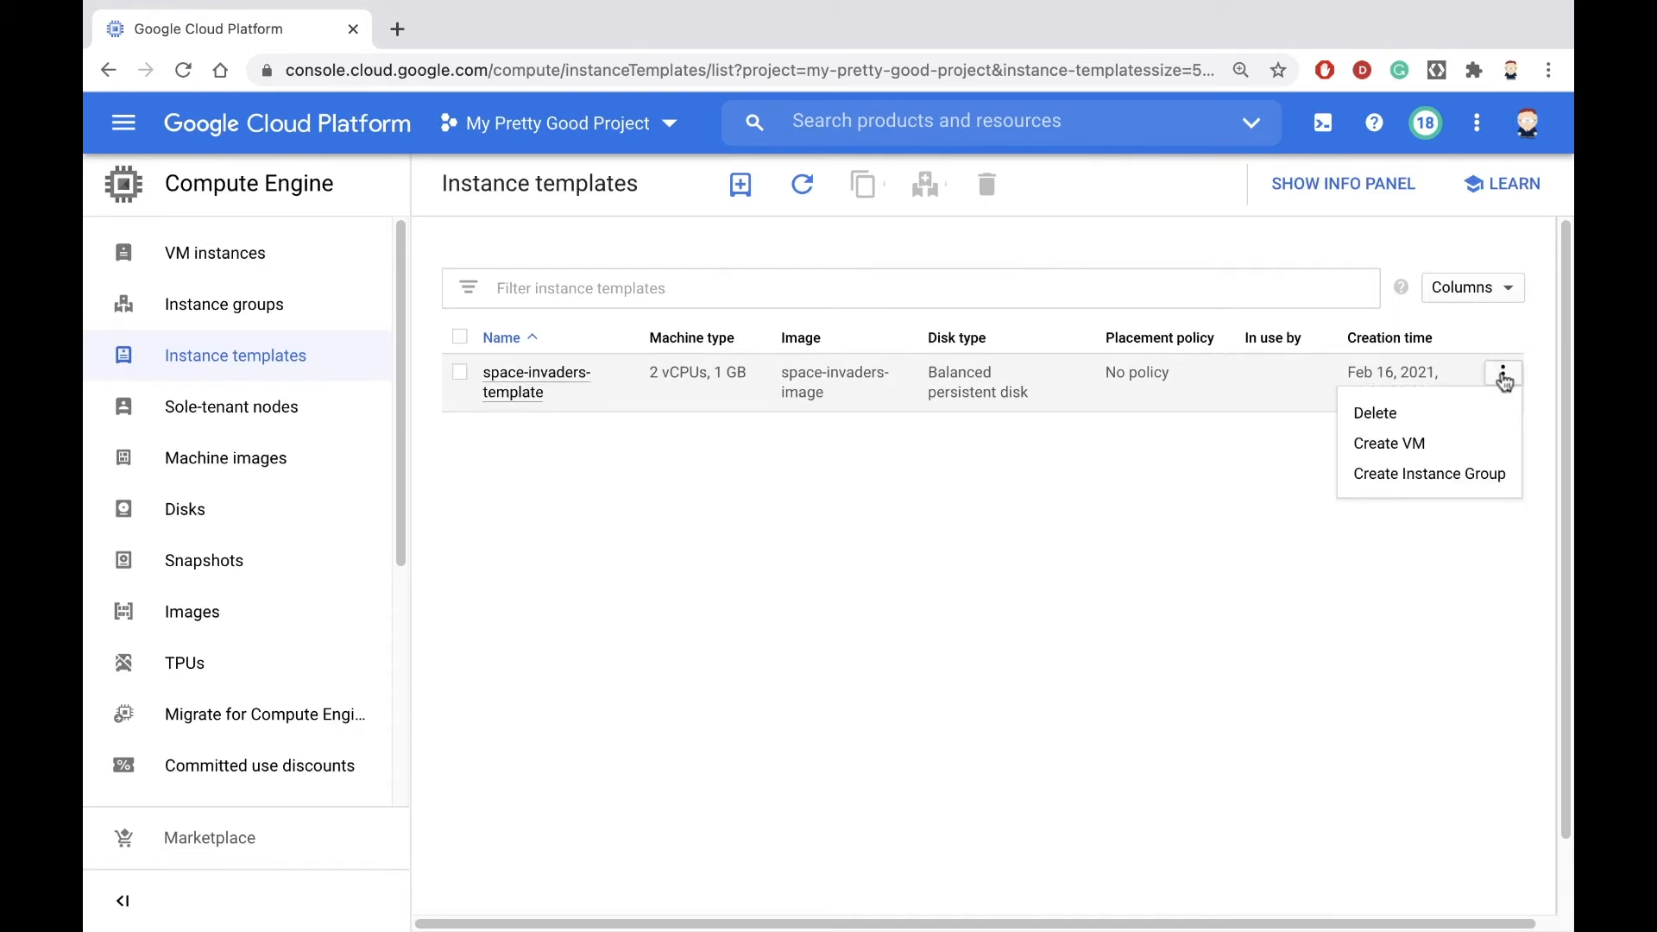
mouse_move(1415, 448)
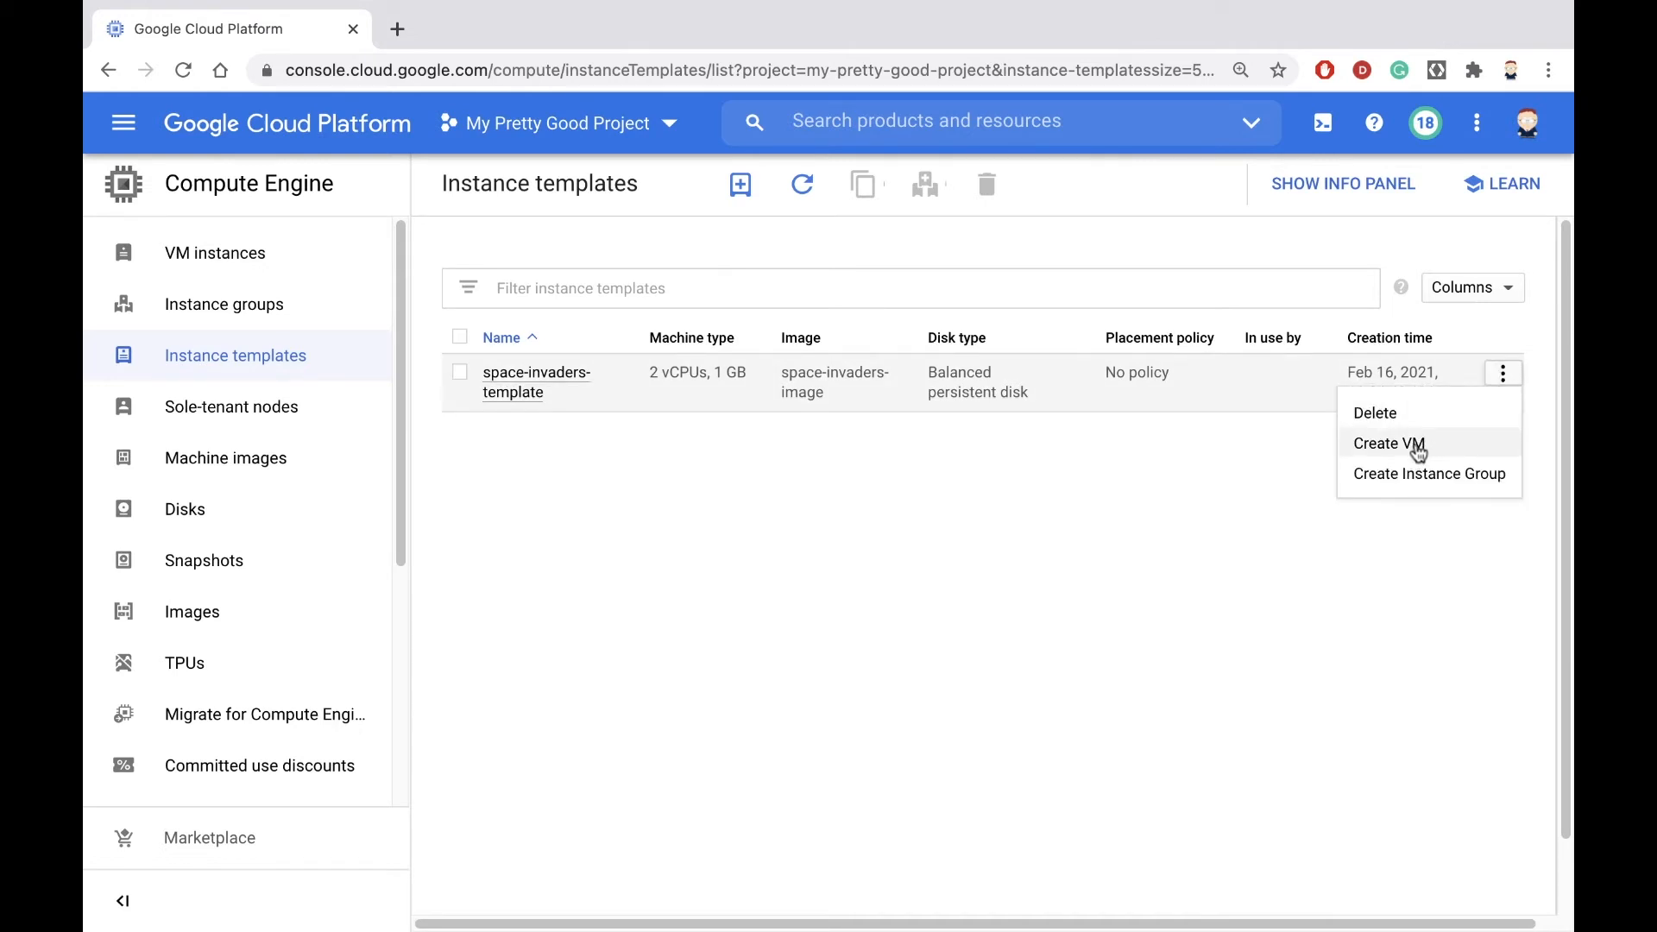
left_click(1389, 442)
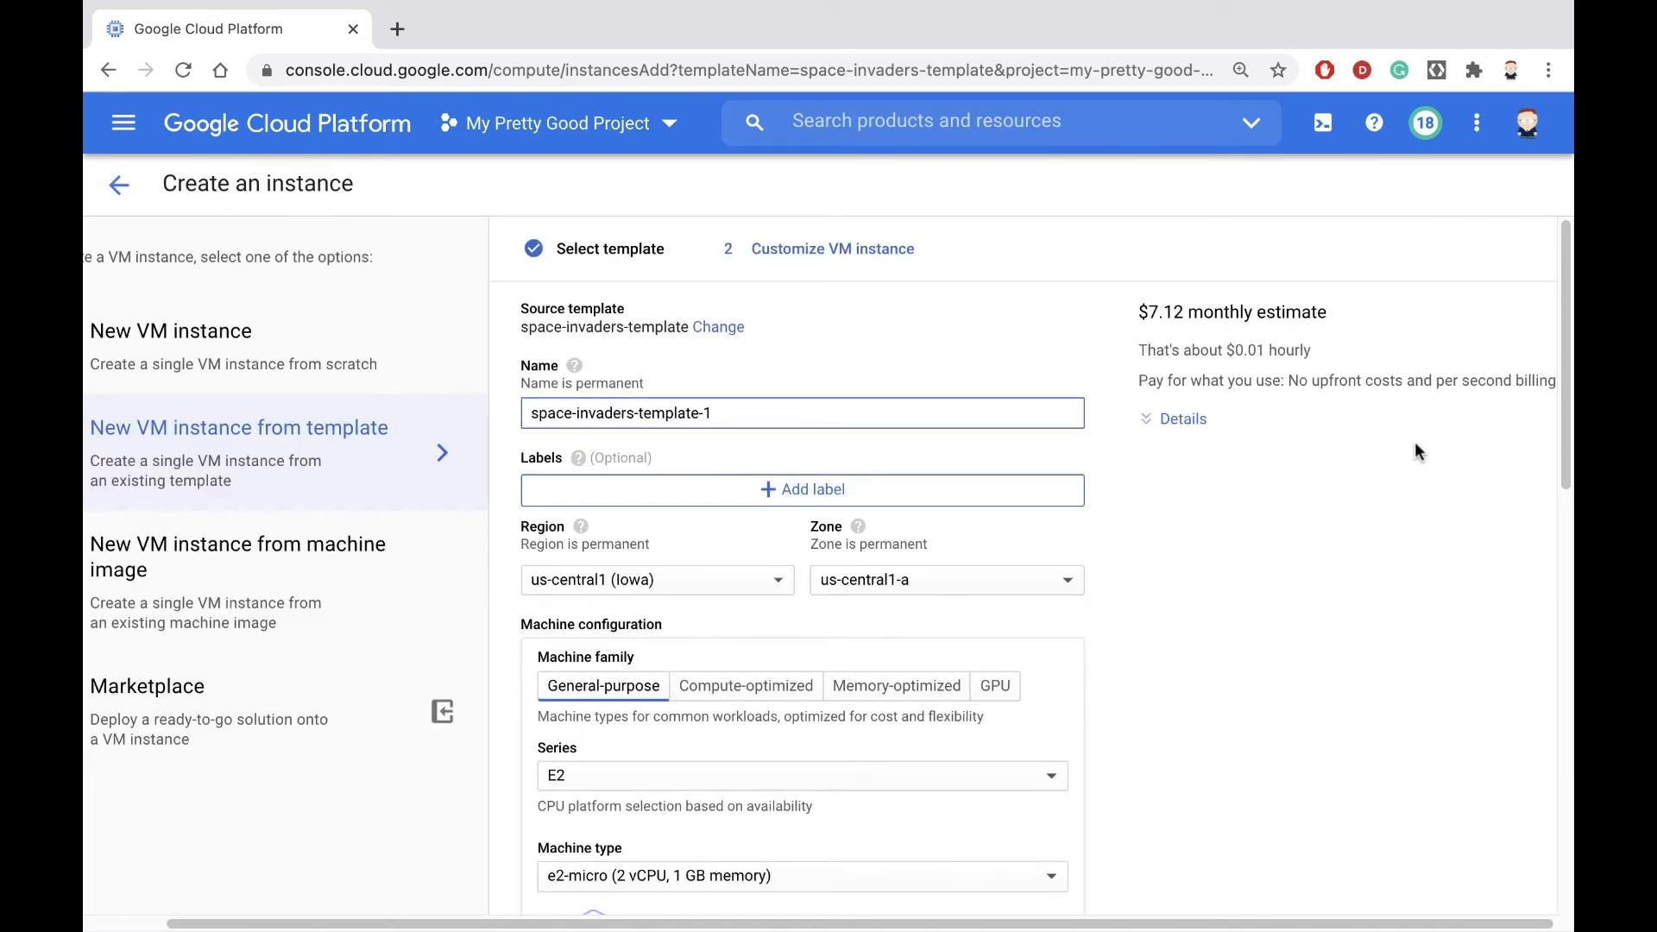
- Launch the VM space-invaders-template-1 with the prefilled settings
scroll("down", 3)
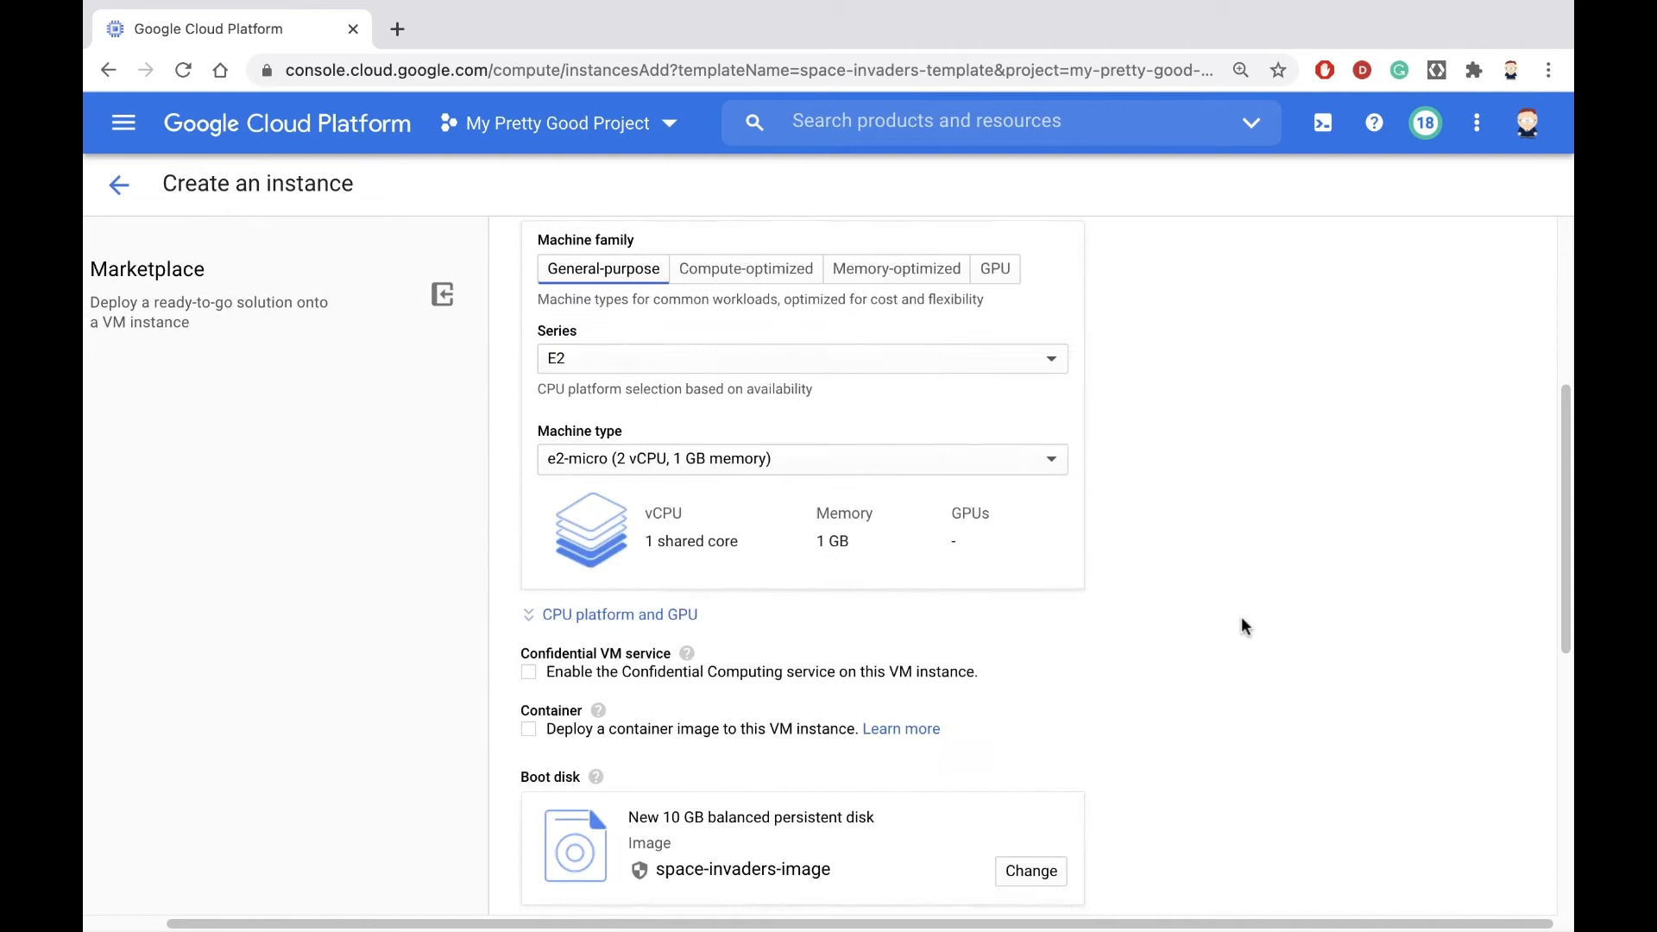
scroll("down", 3)
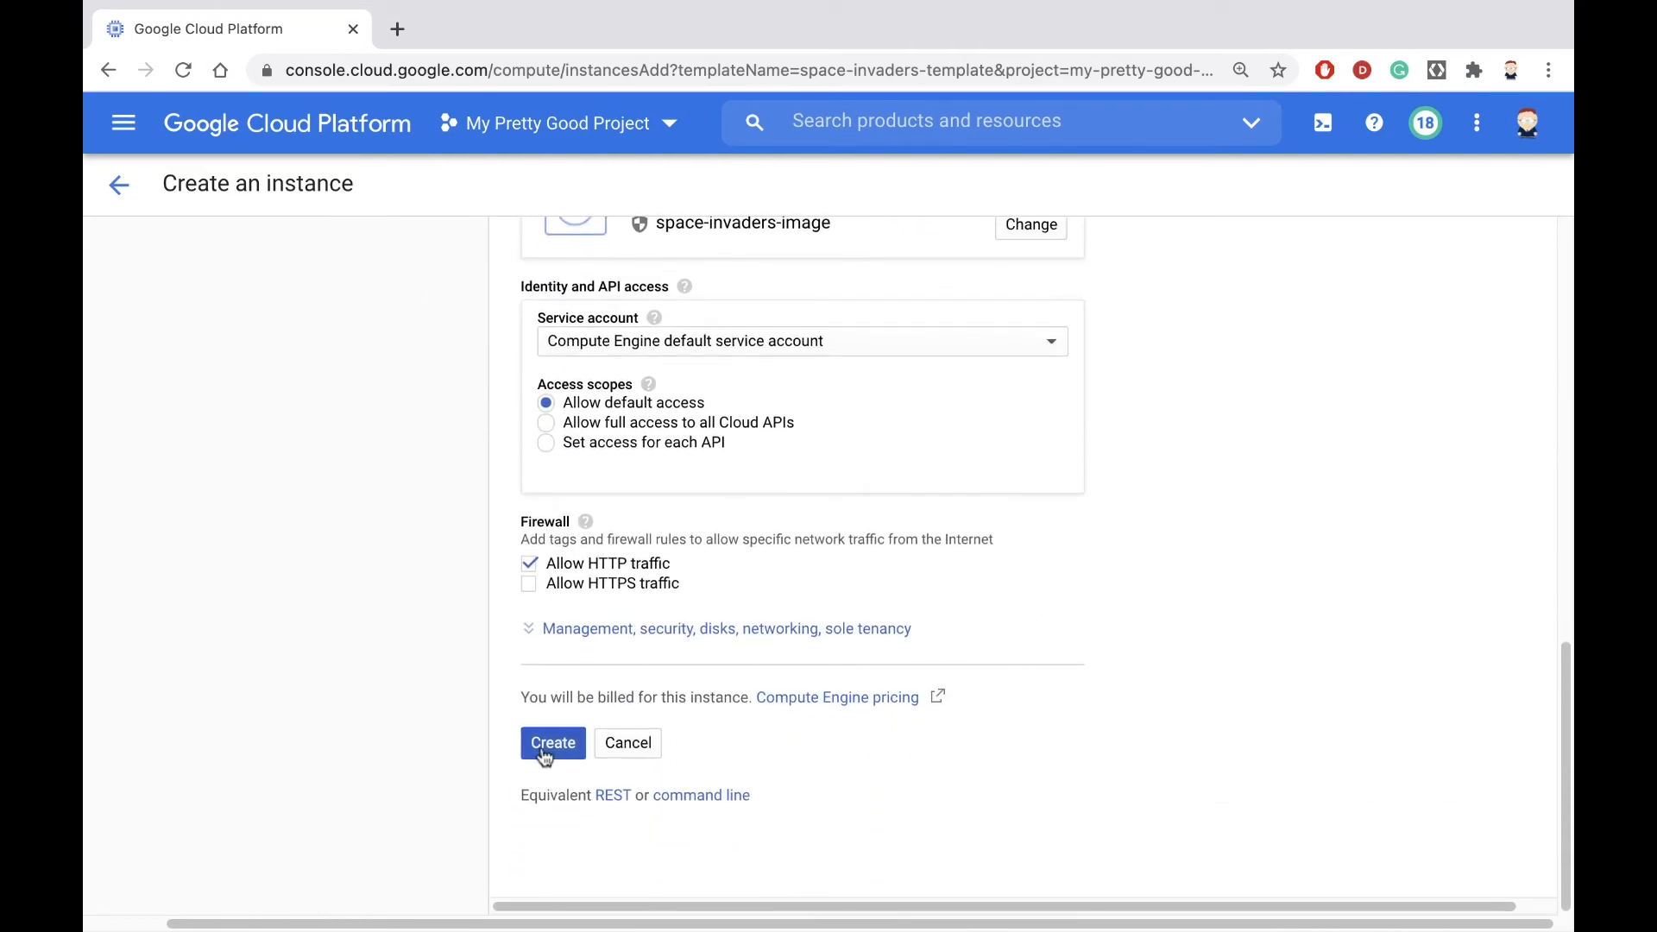
left_click(553, 742)
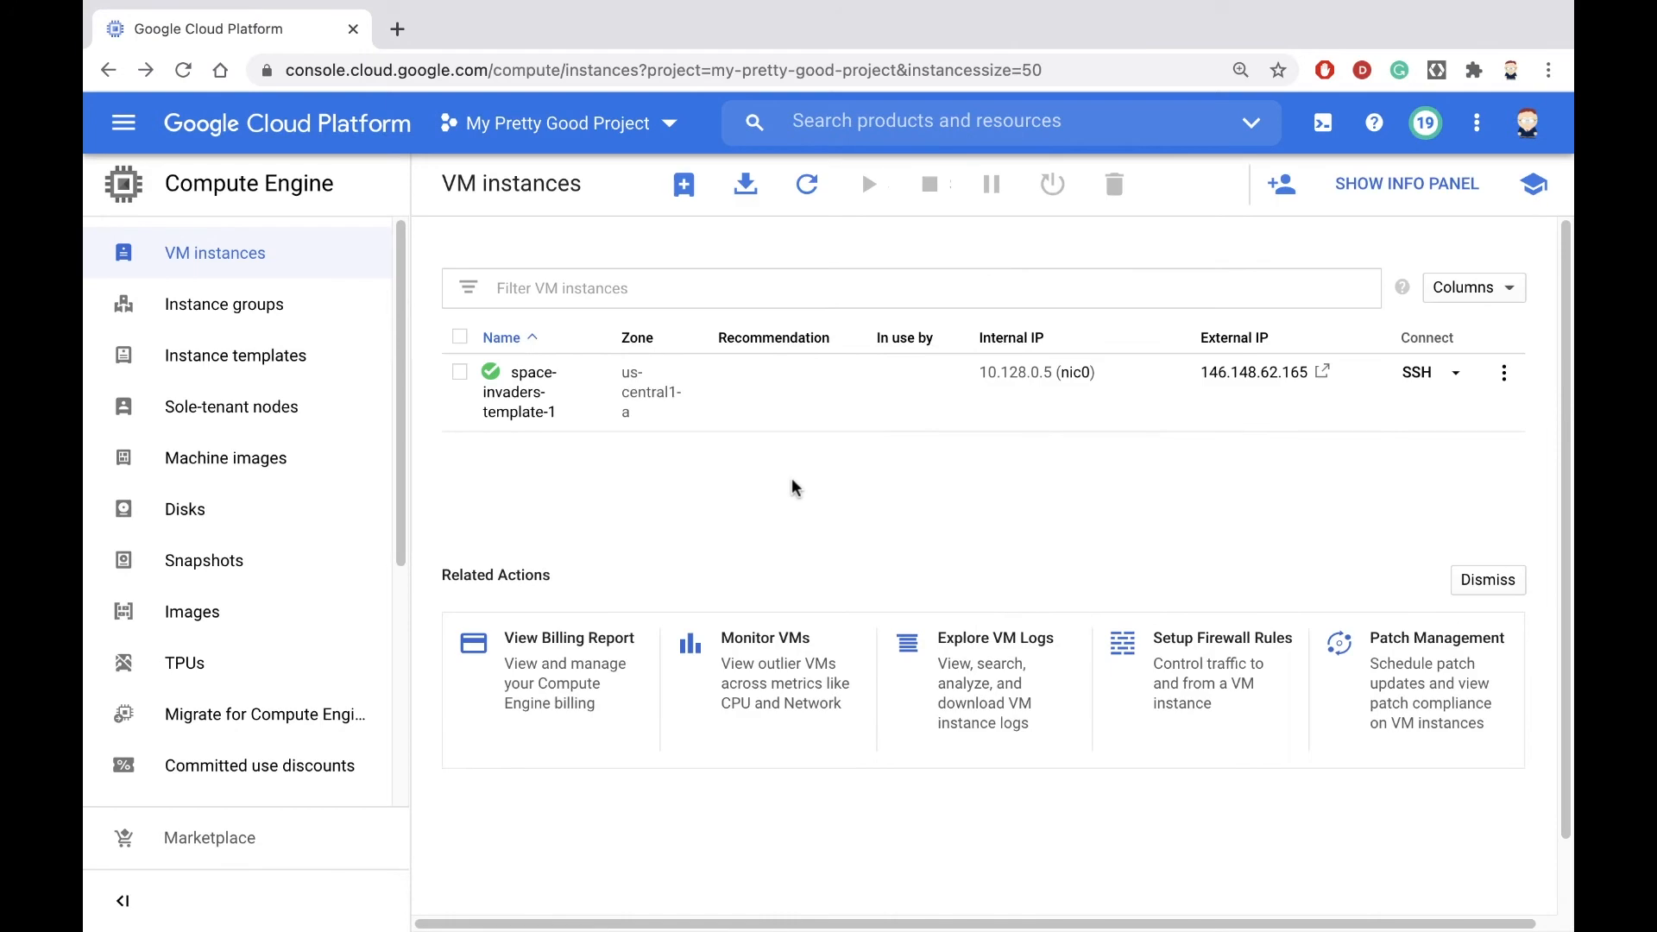
mouse_move(576, 449)
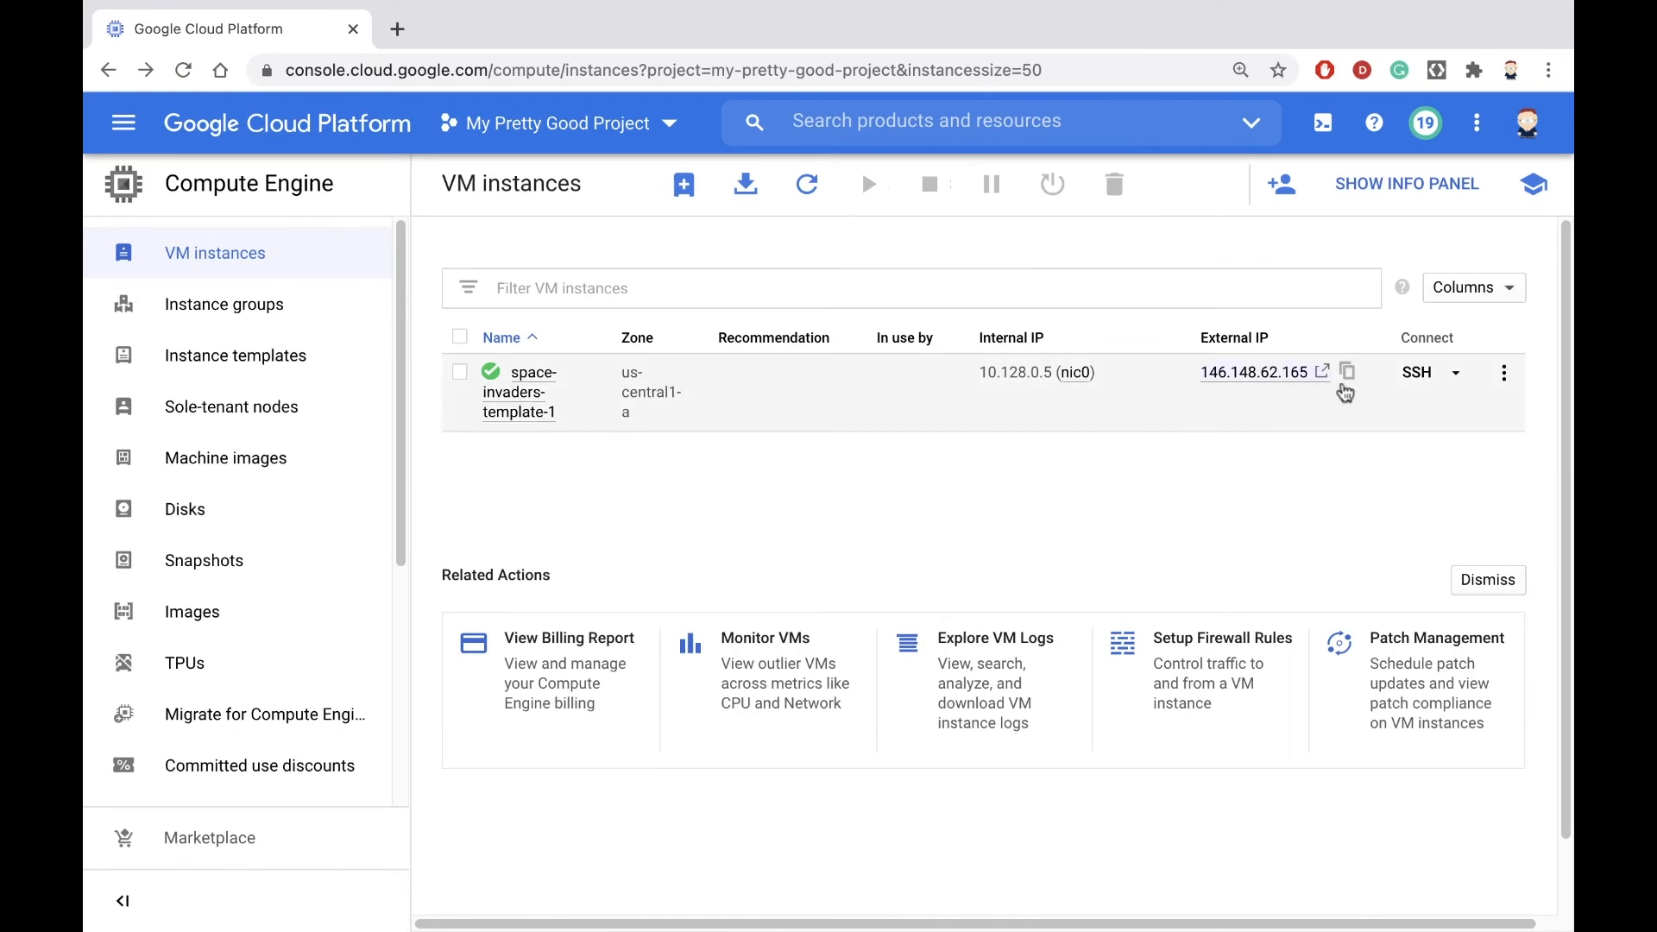
- Copy the VM's external IP 146.148.62.165 and start a new browser tab
left_click(459, 371)
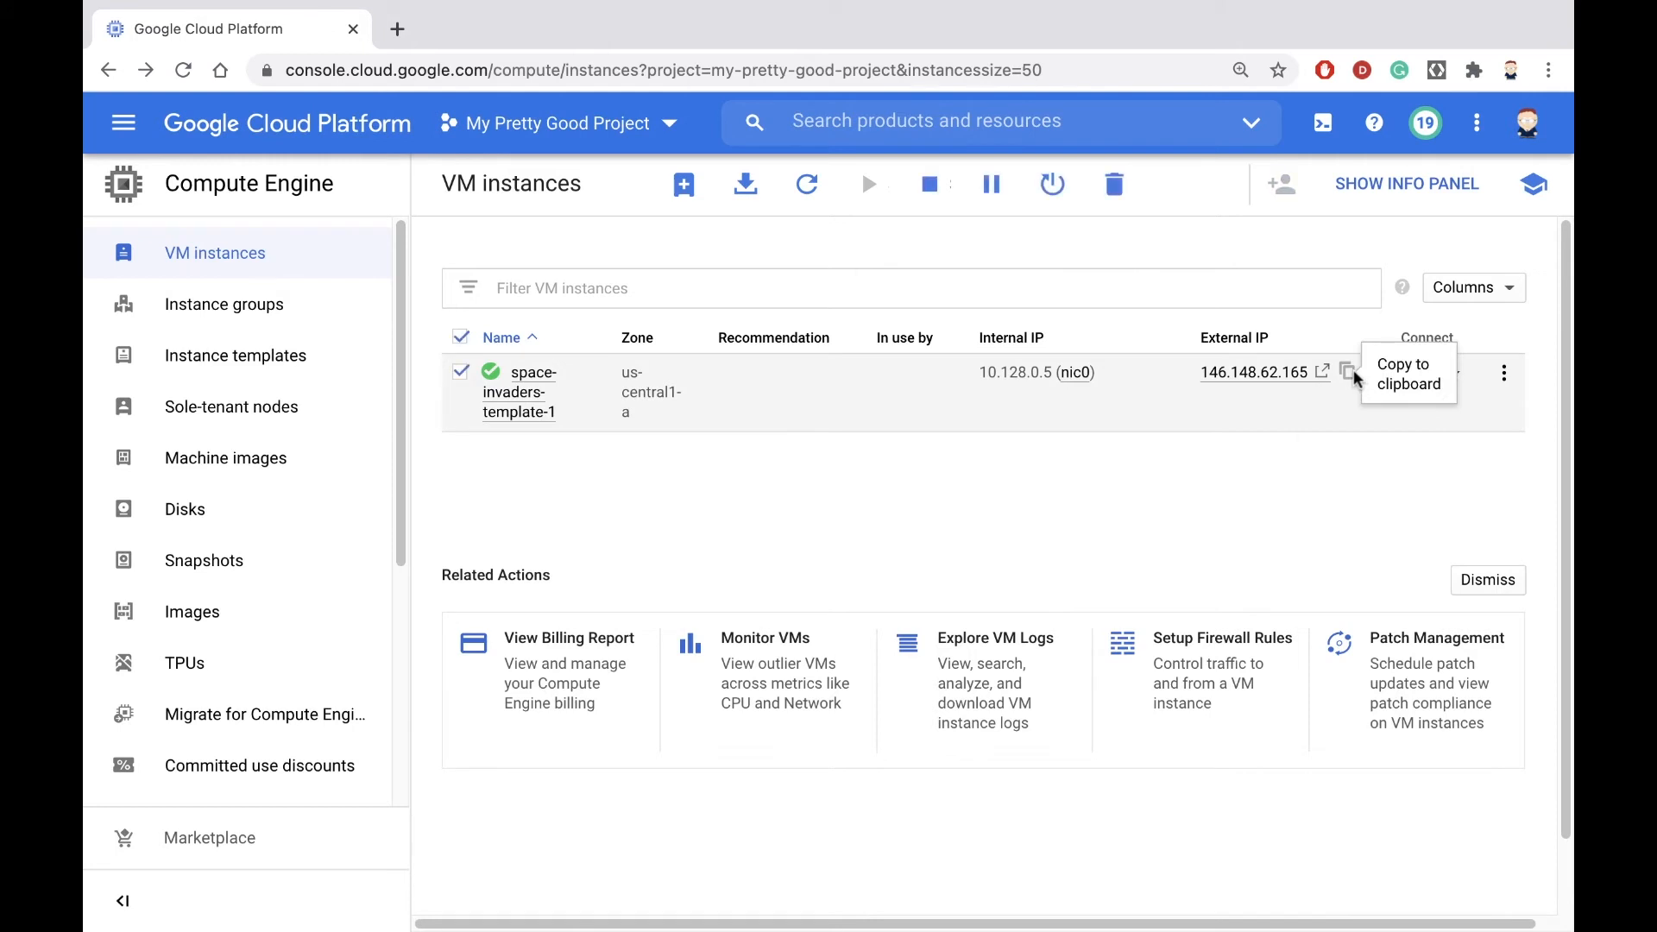
left_click(395, 27)
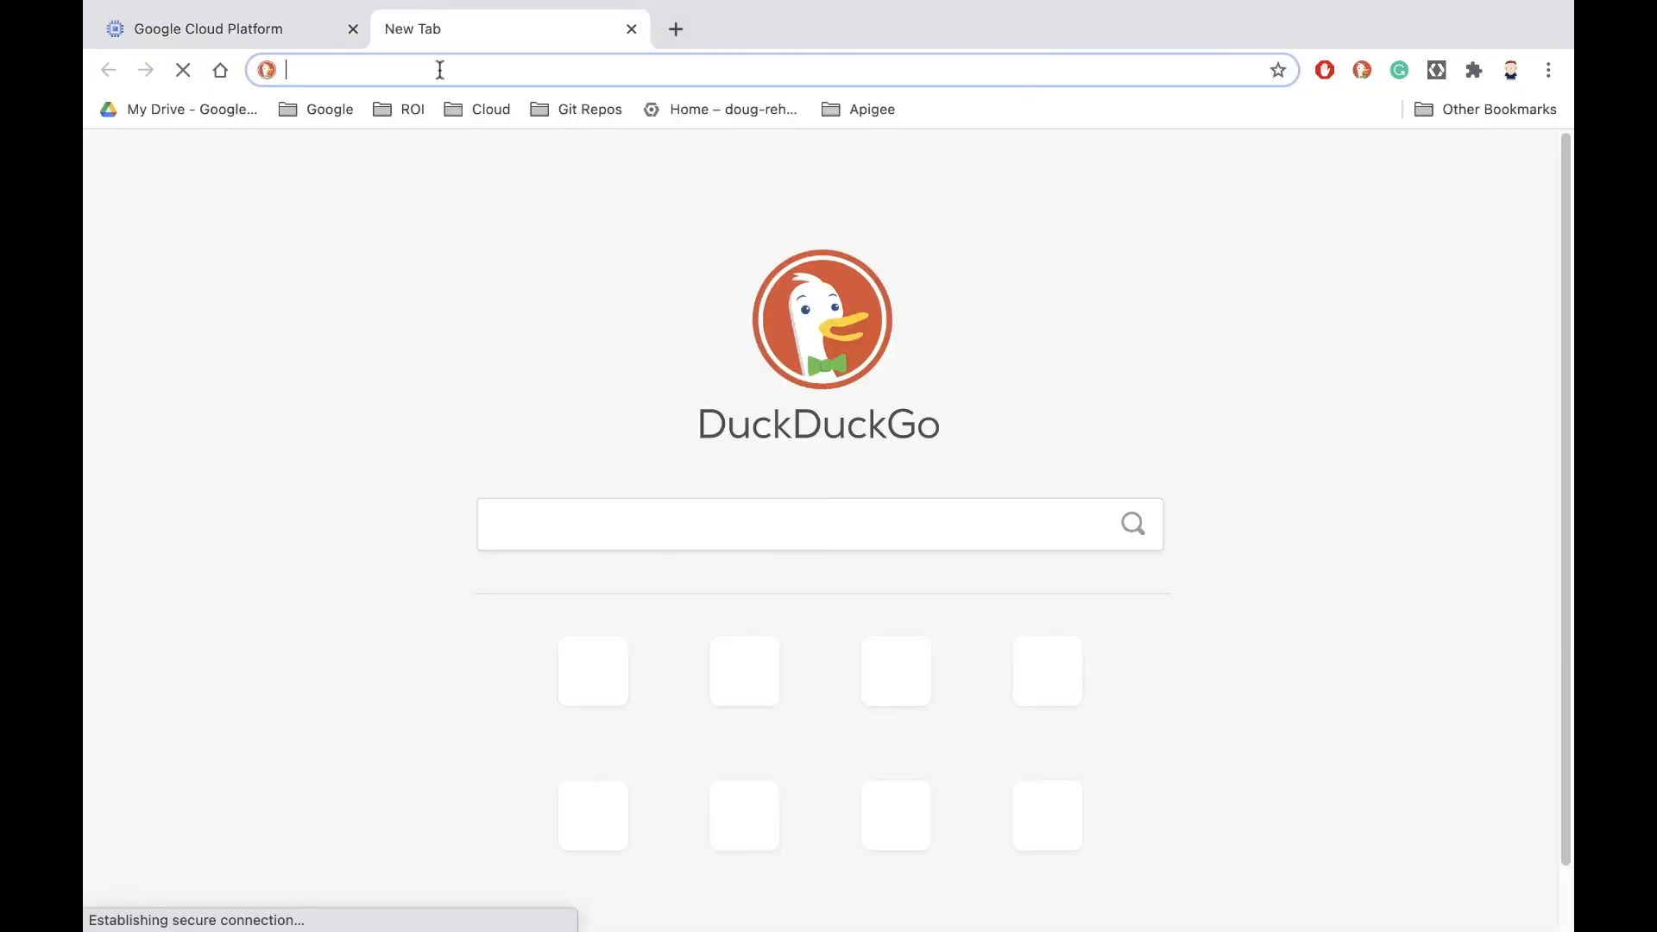
- Paste and go to 146.148.62.165 to load the Space Invaders game
right_click(440, 69)
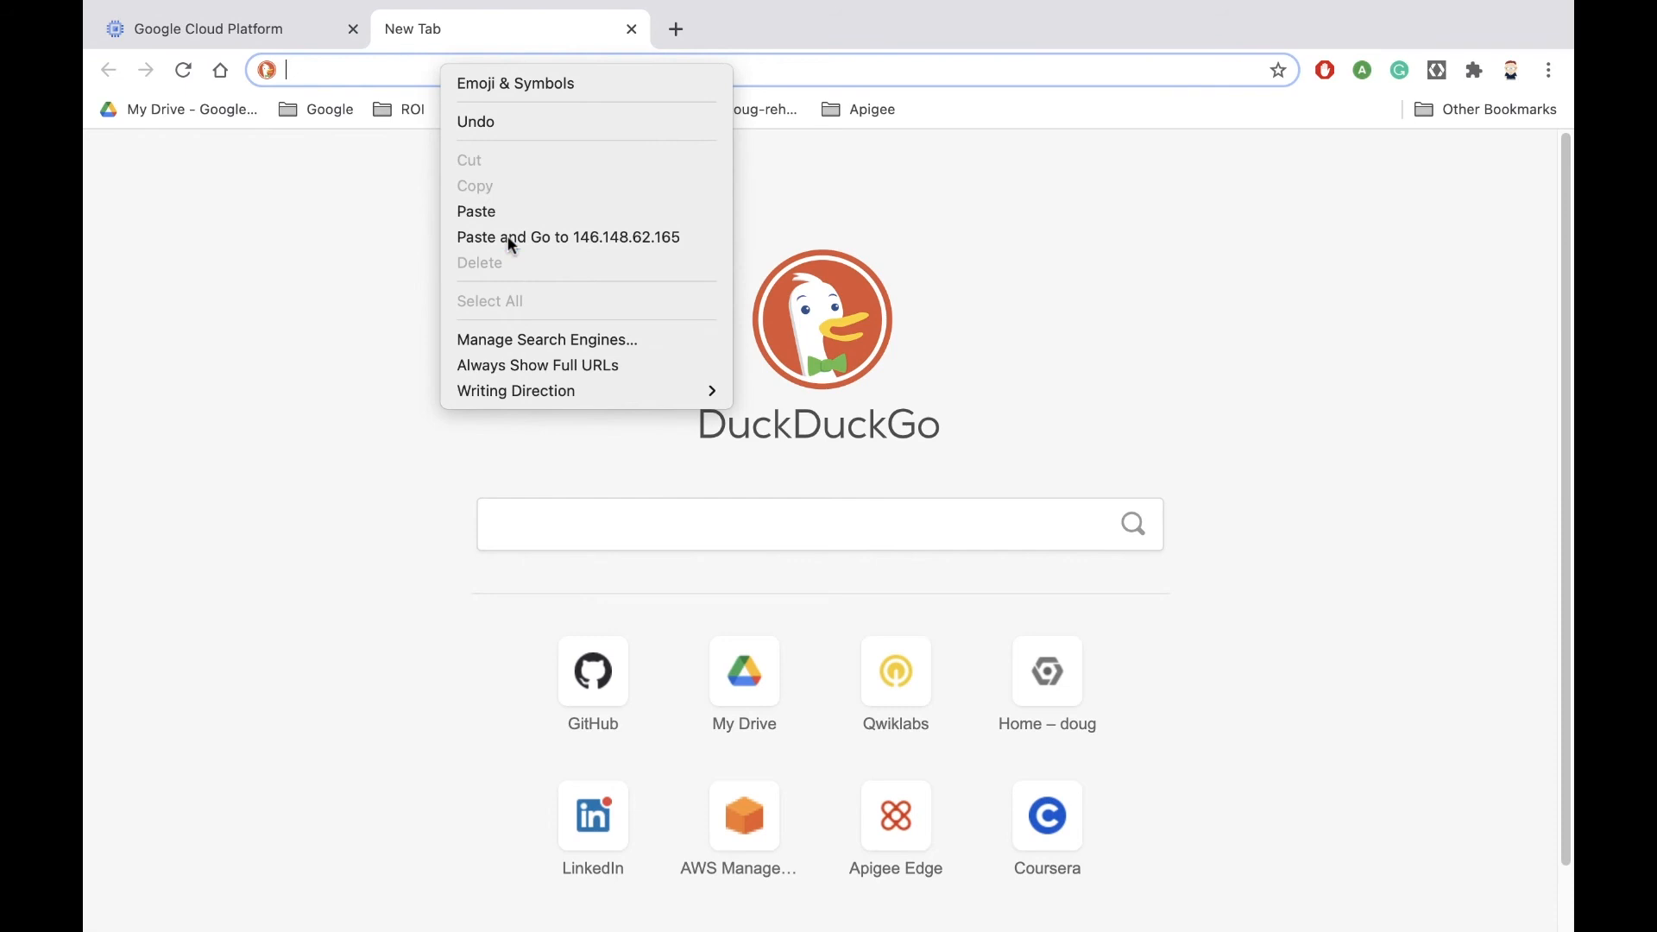
left_click(566, 236)
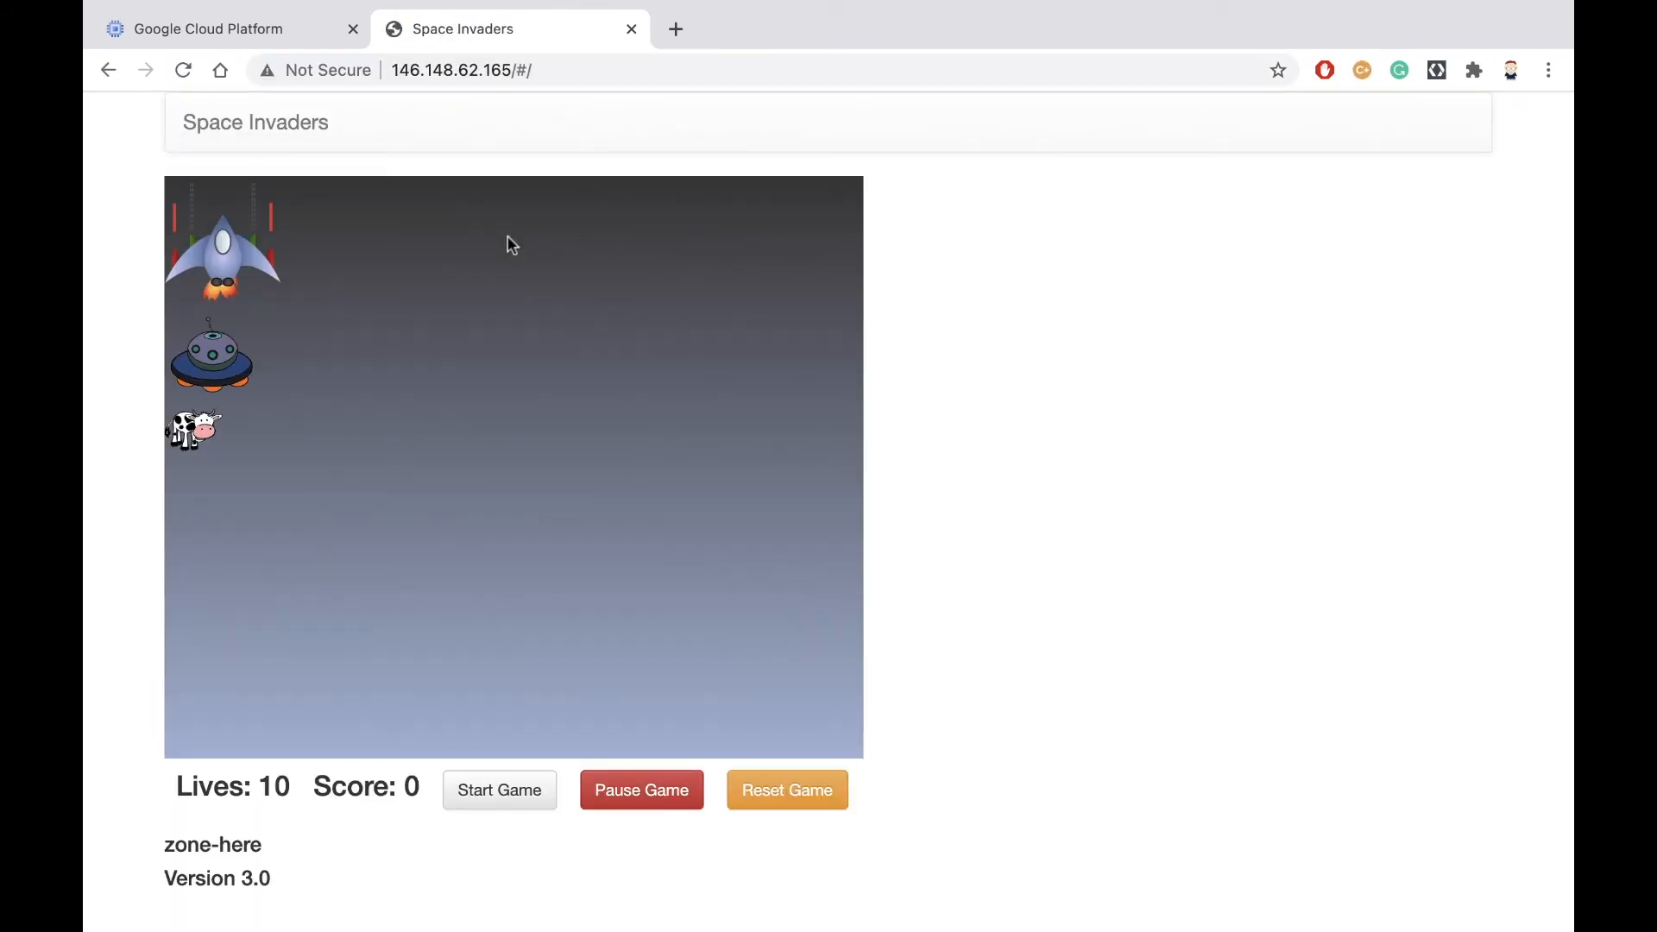